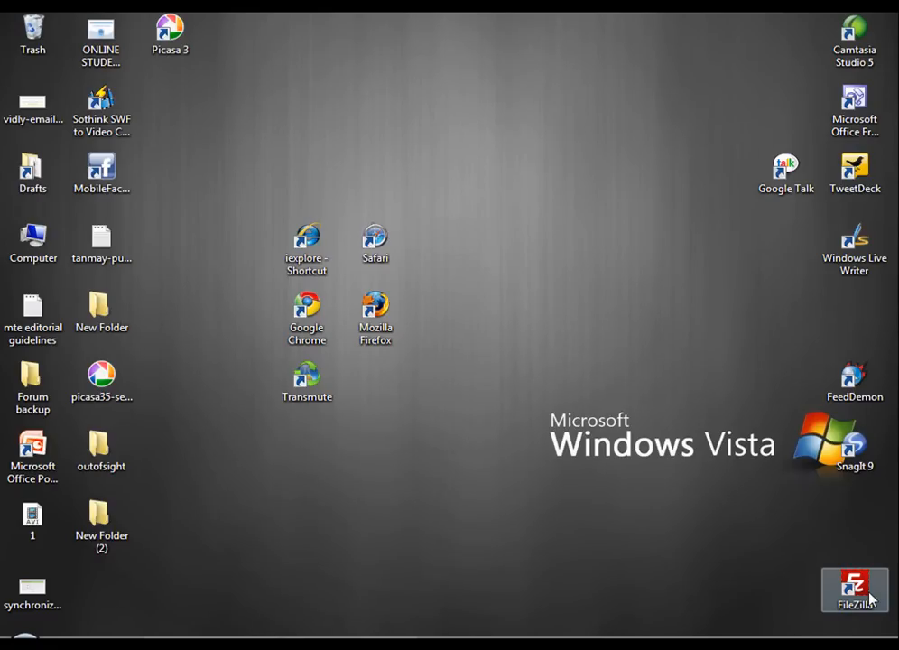
mouse_move(404, 404)
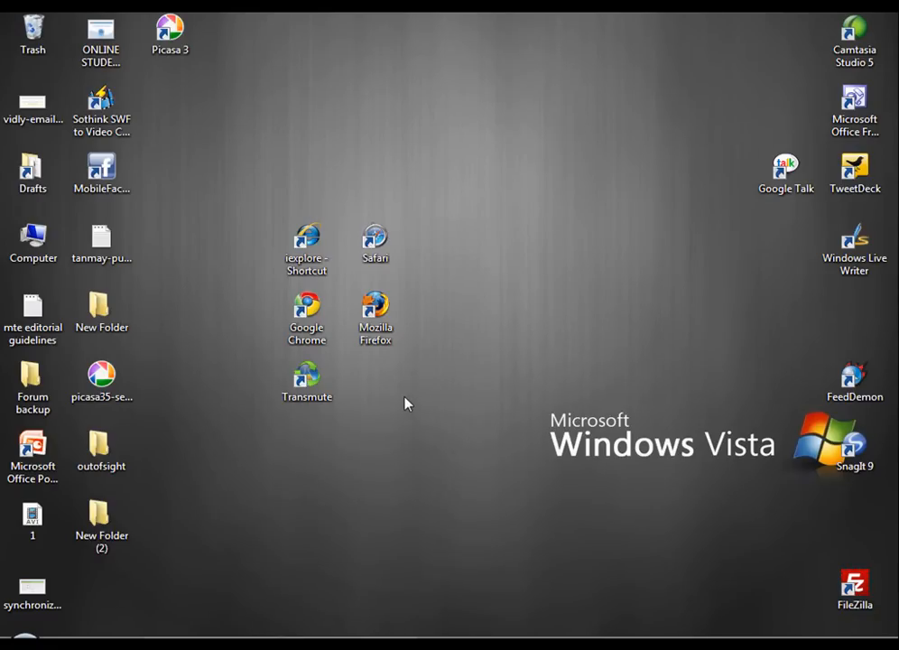
mouse_move(396, 365)
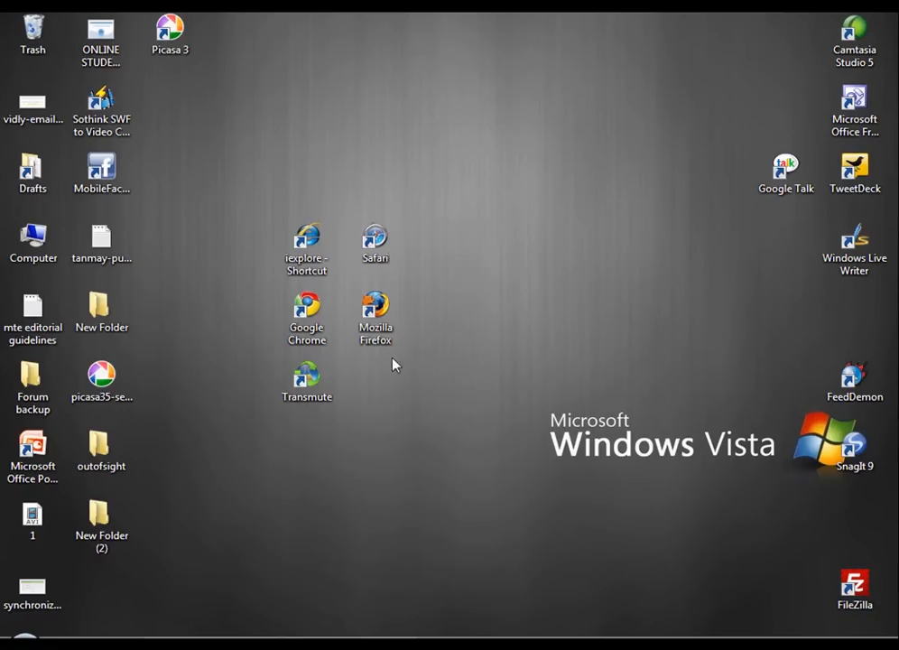
- Launch Firefox from the desktop with the default profile
left_click(307, 311)
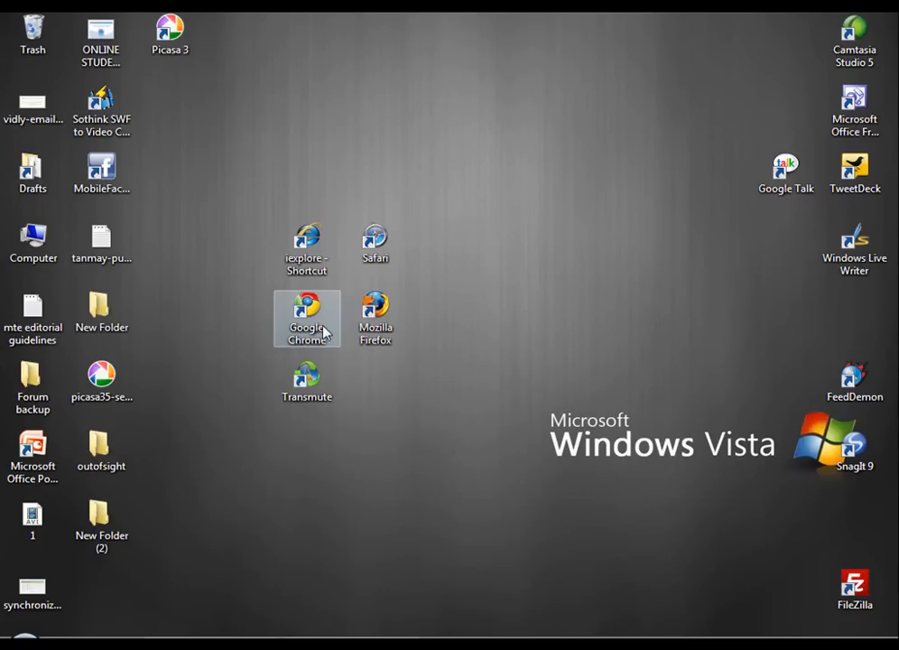
mouse_move(360, 263)
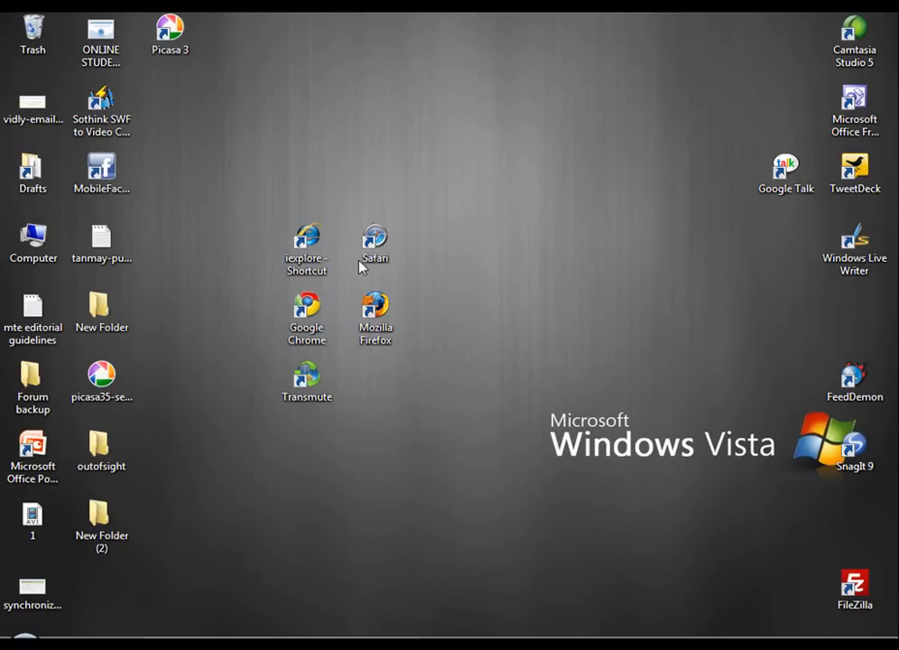
left_click(307, 379)
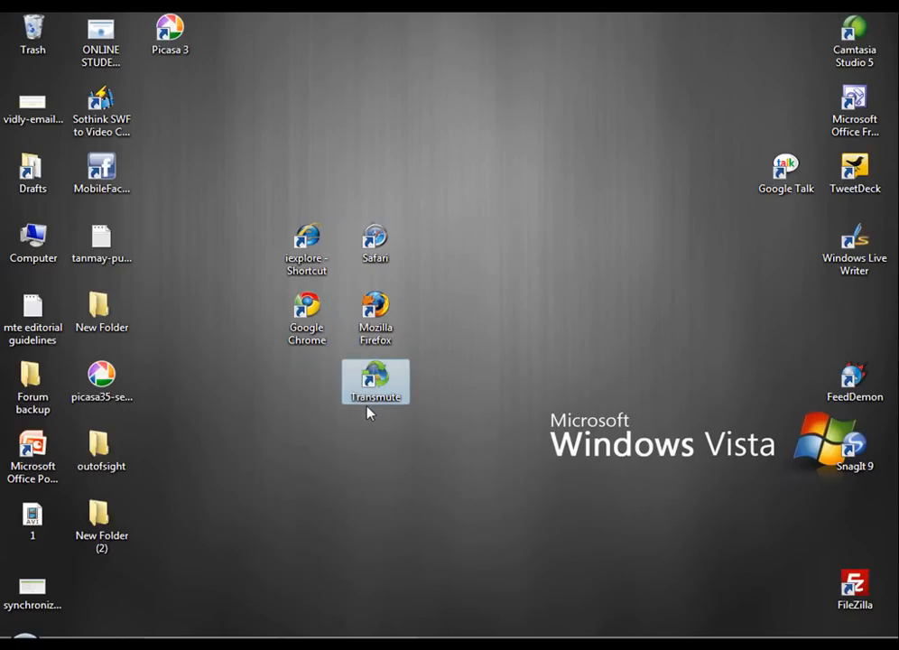
mouse_move(375, 379)
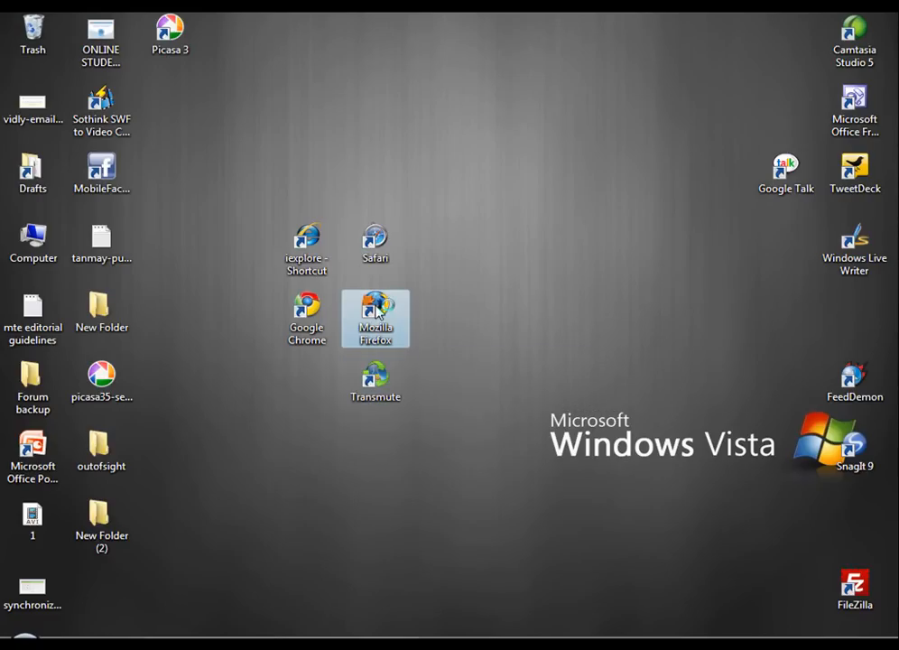
double_click(375, 318)
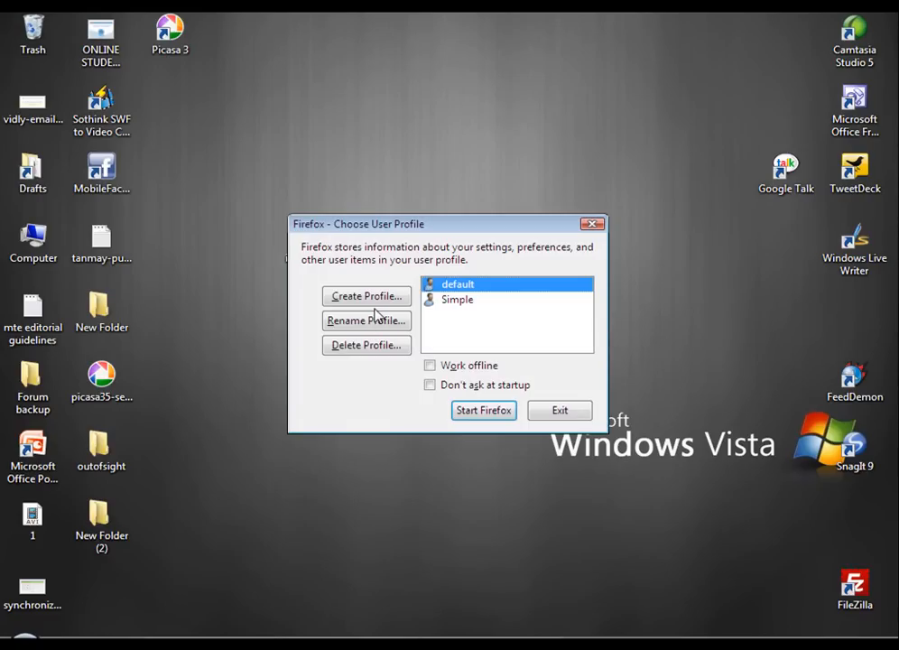
left_click(484, 410)
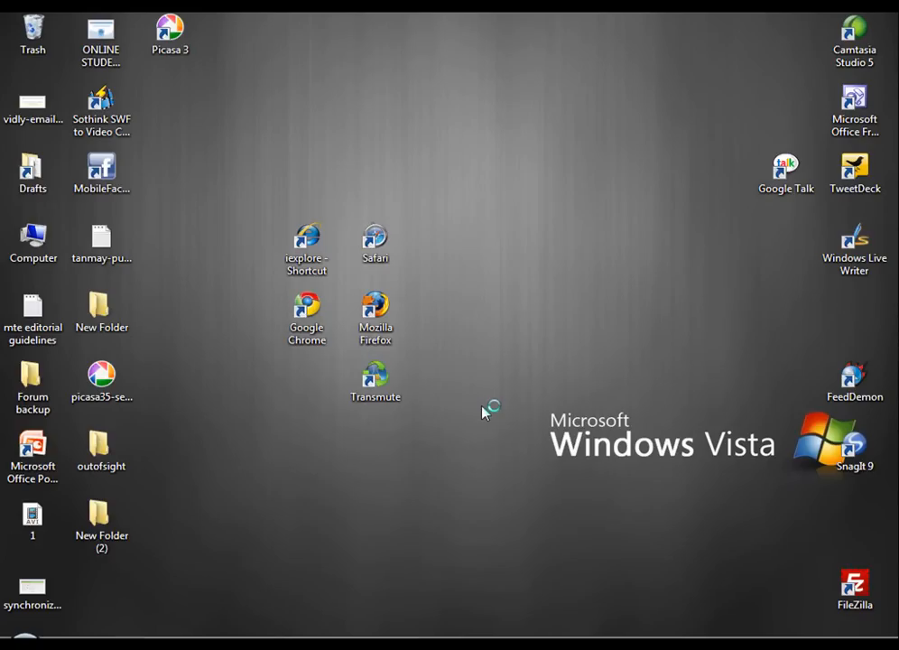
double_click(375, 310)
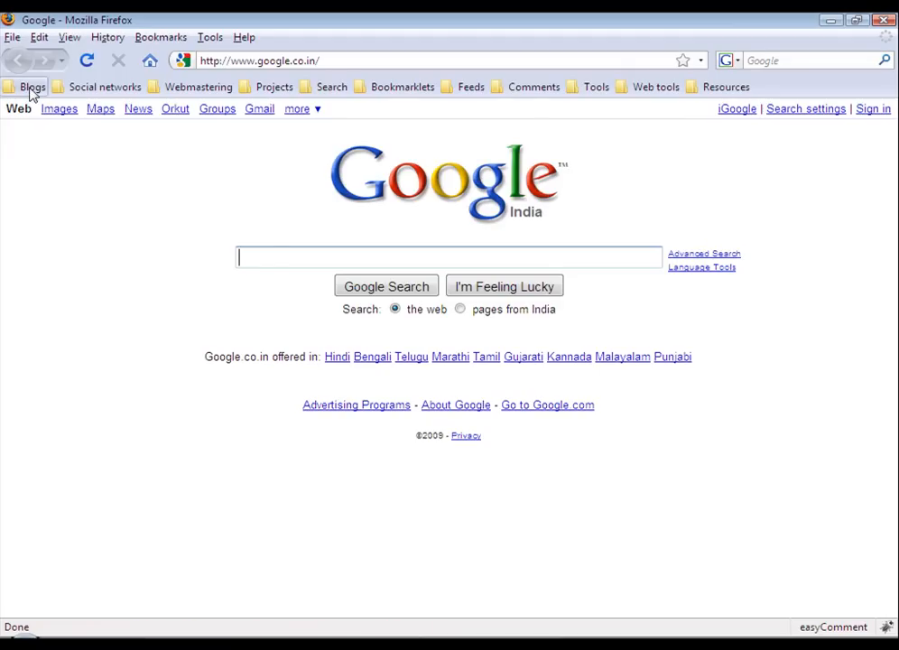
- Look through the Social networks, Projects, Comments and Resources folders on Firefox's bookmarks toolbar
left_click(98, 87)
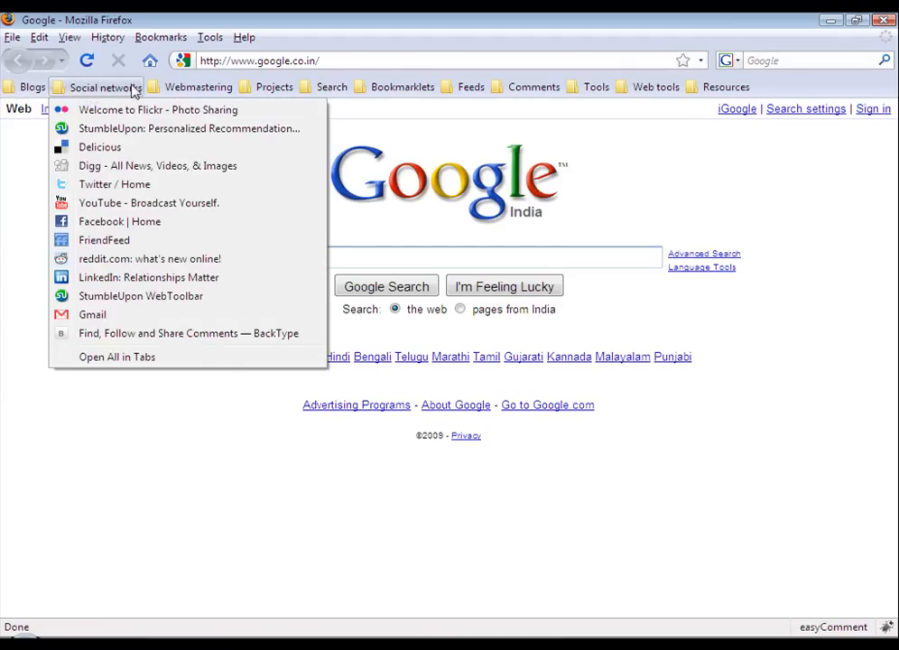
left_click(275, 87)
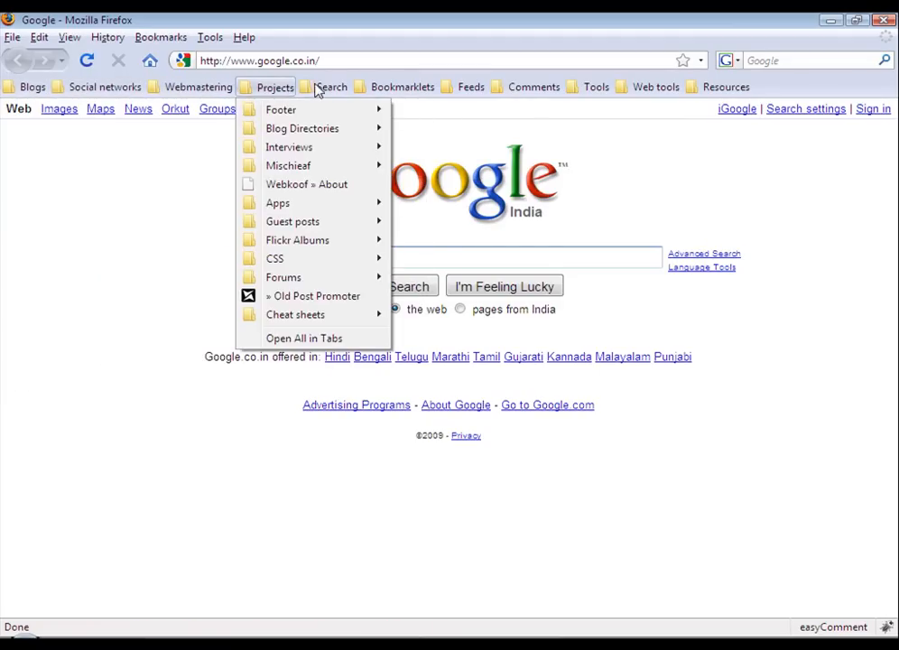
mouse_move(289, 148)
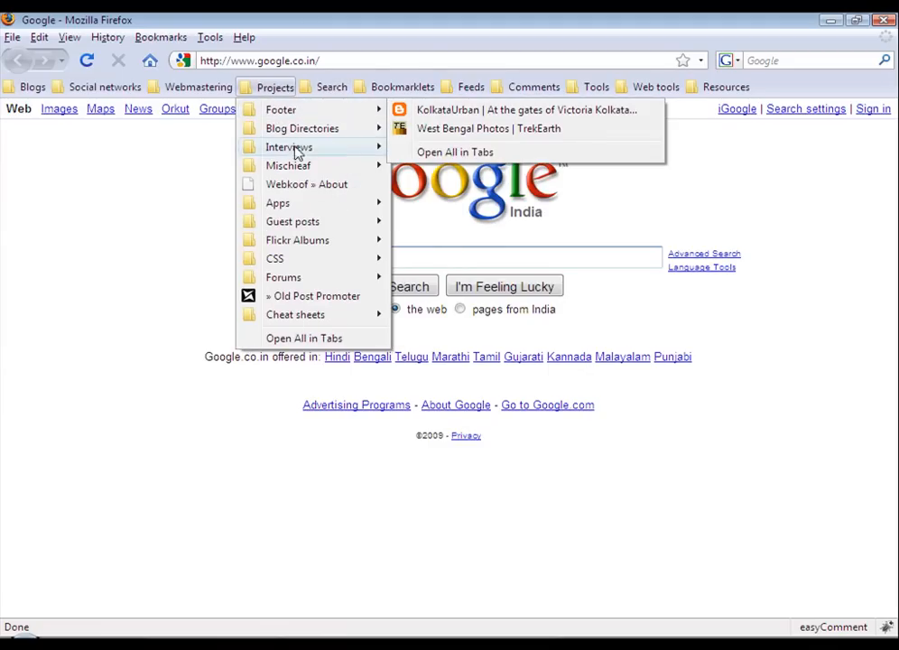
mouse_move(328, 185)
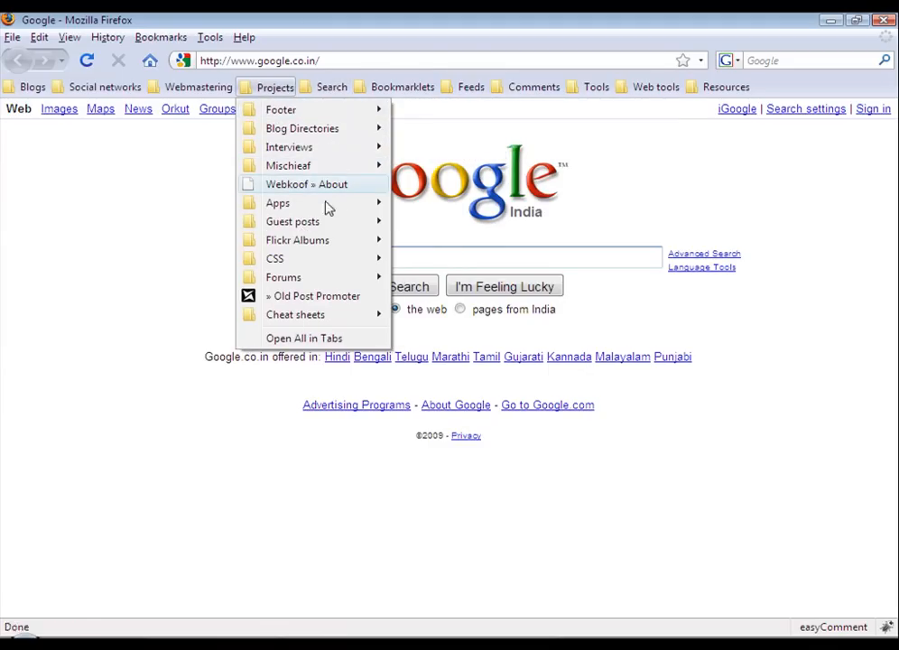
left_click(535, 87)
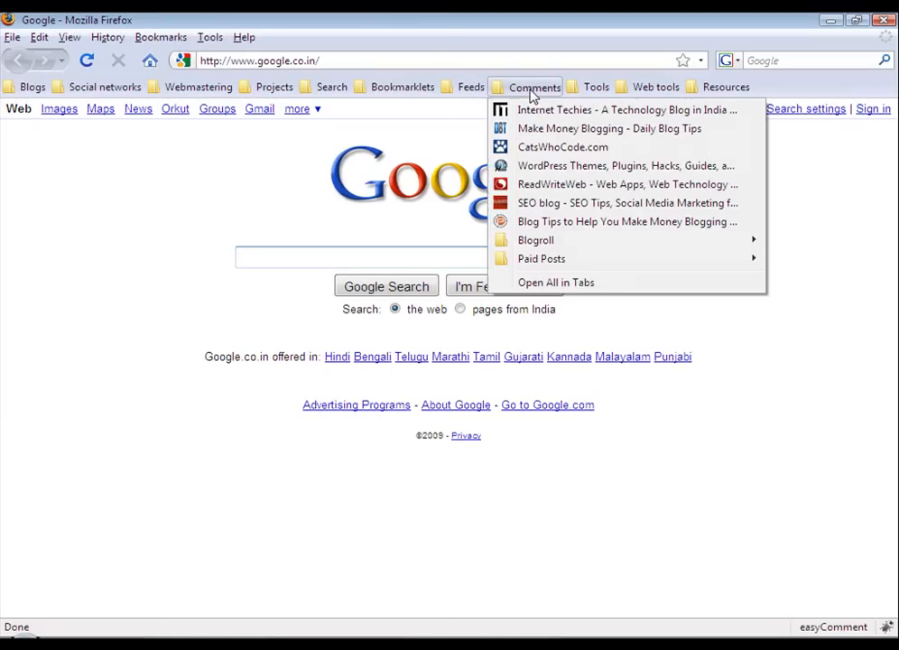
mouse_move(728, 86)
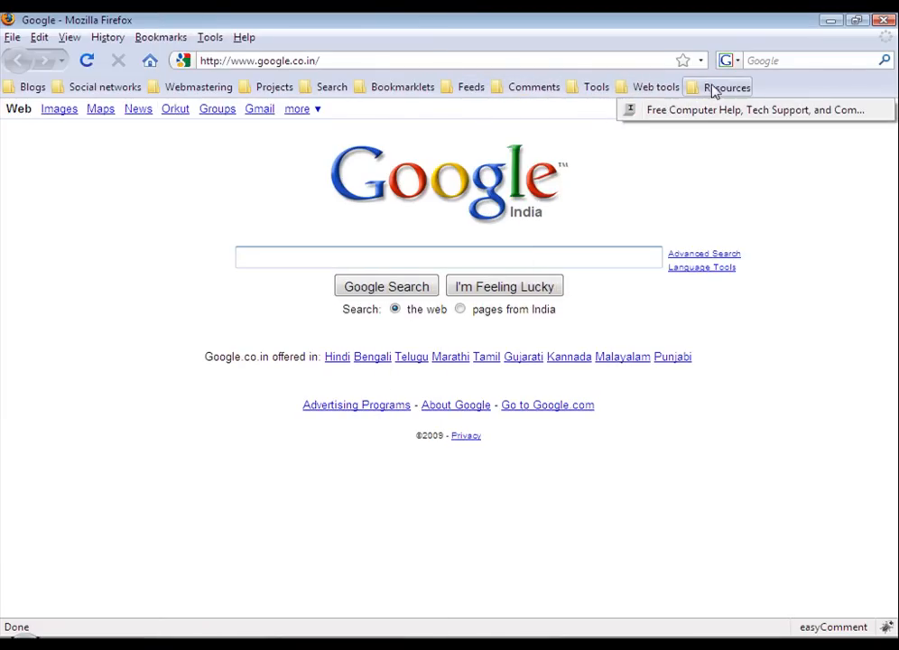
left_click(332, 86)
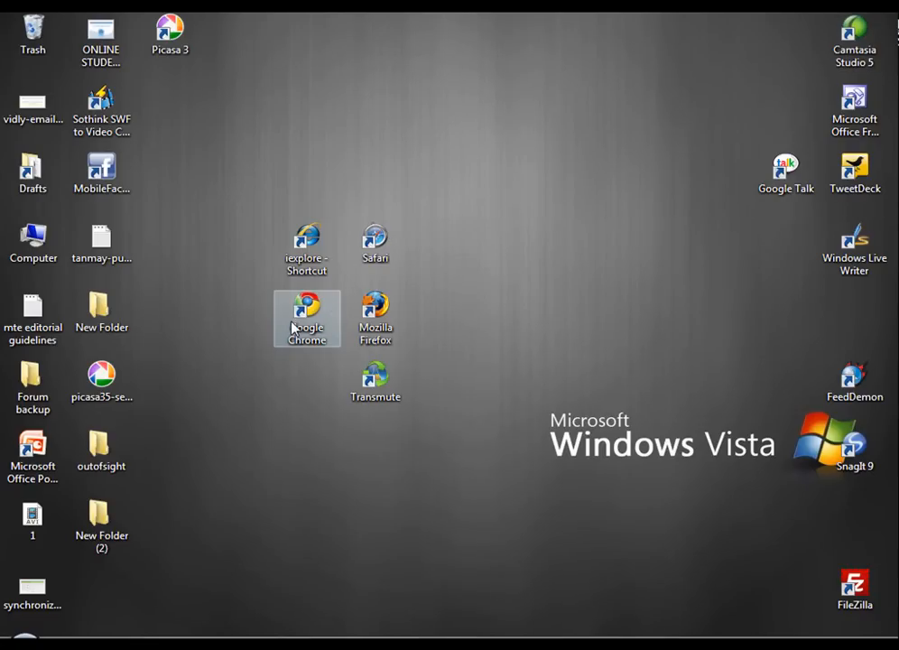
- Launch Google Chrome, Safari and Internet Explorer in turn to check their existing bookmarks and favorites
left_click(307, 244)
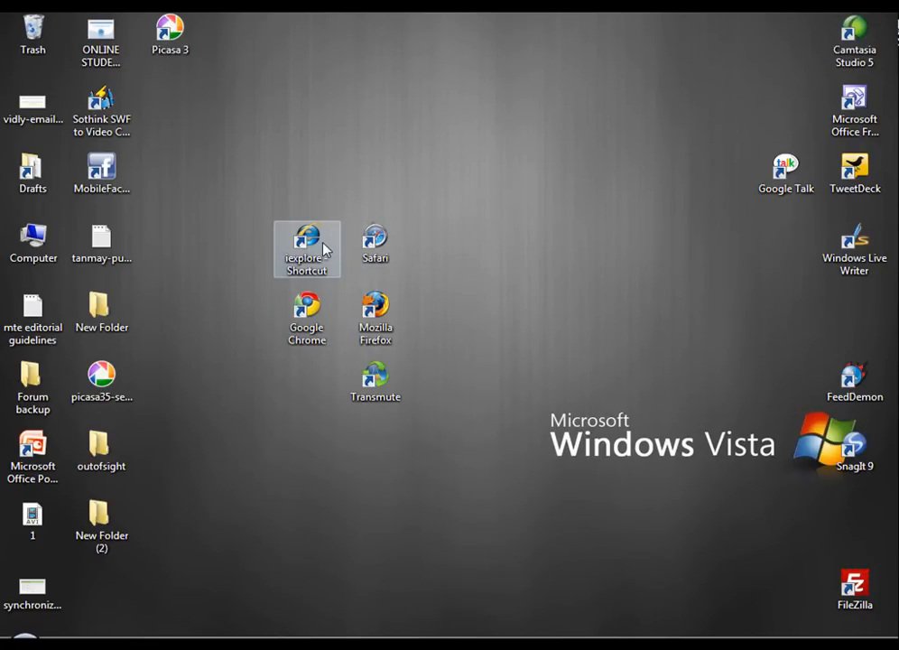
left_click(307, 316)
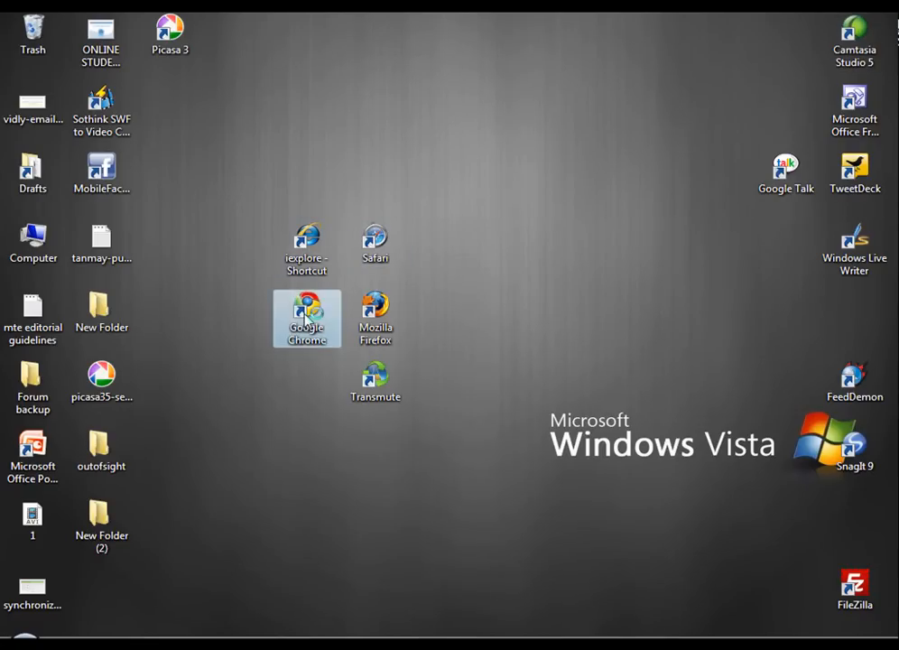
double_click(307, 307)
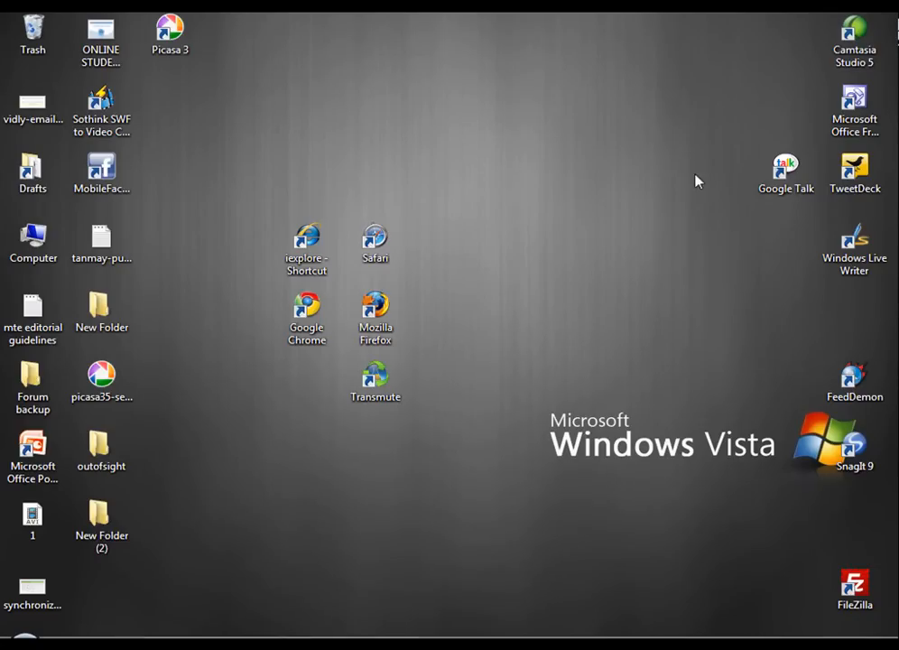
left_click(376, 242)
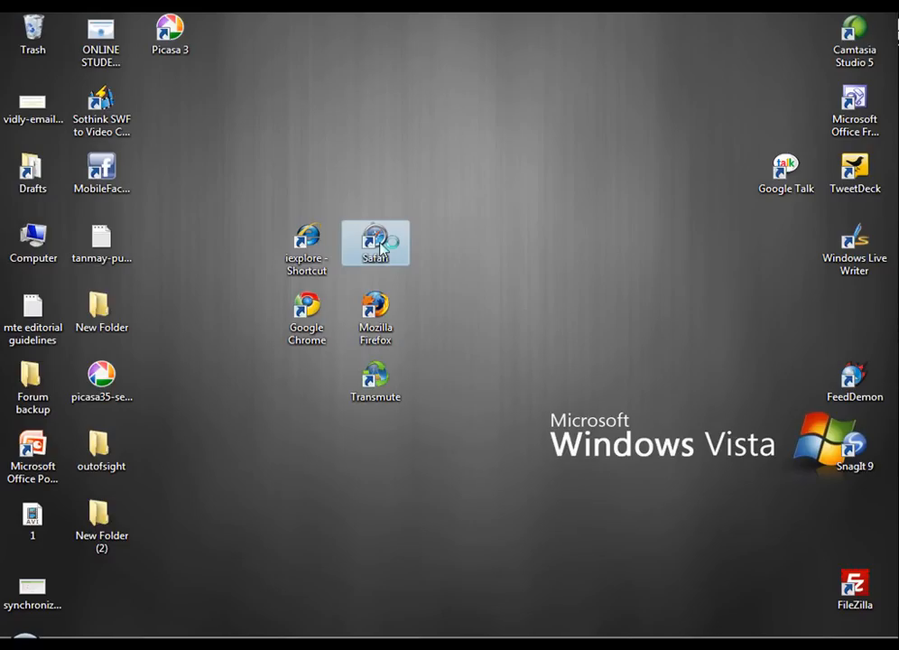
double_click(375, 242)
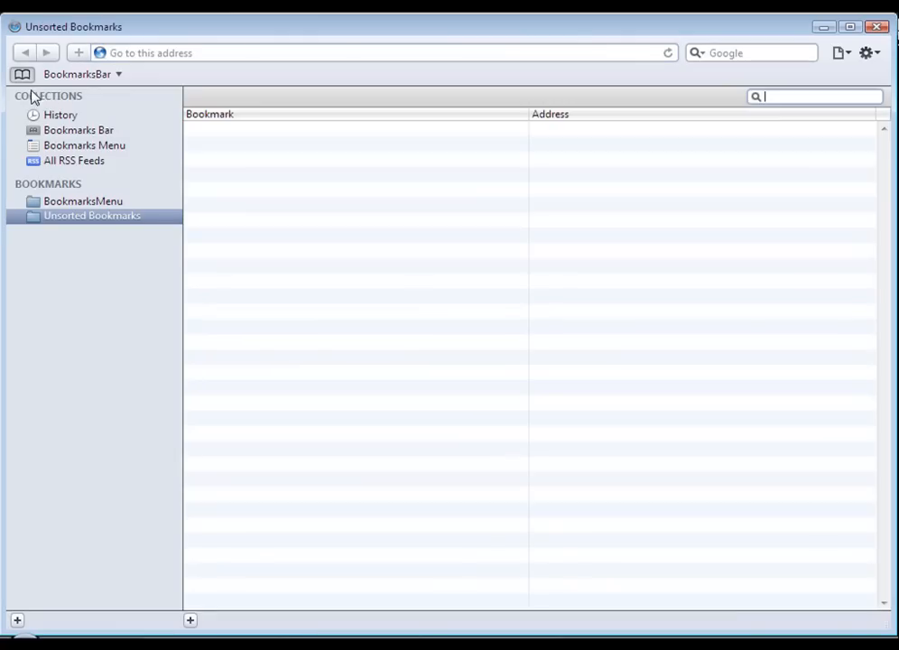
mouse_move(298, 209)
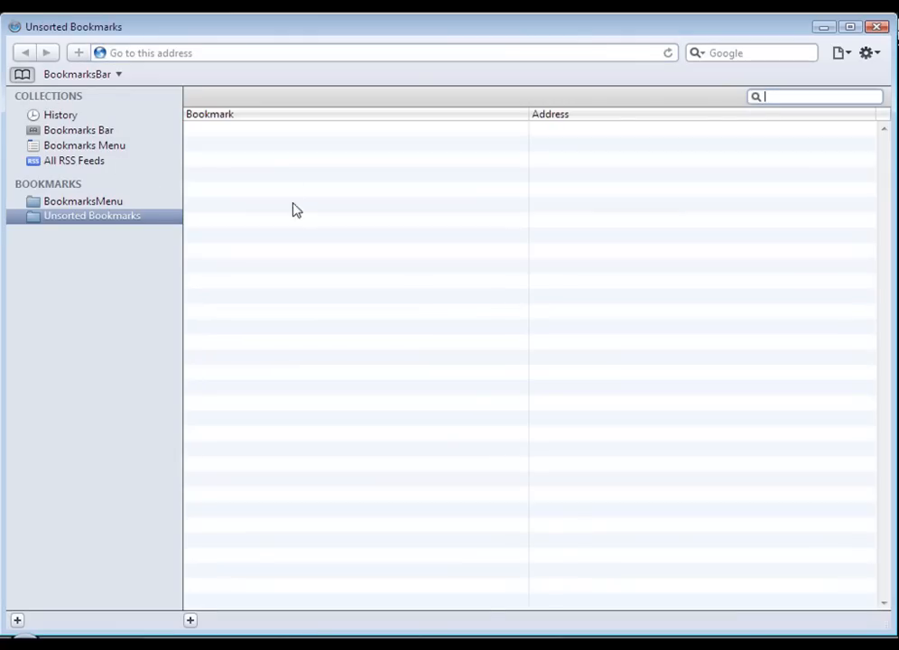
mouse_move(83, 152)
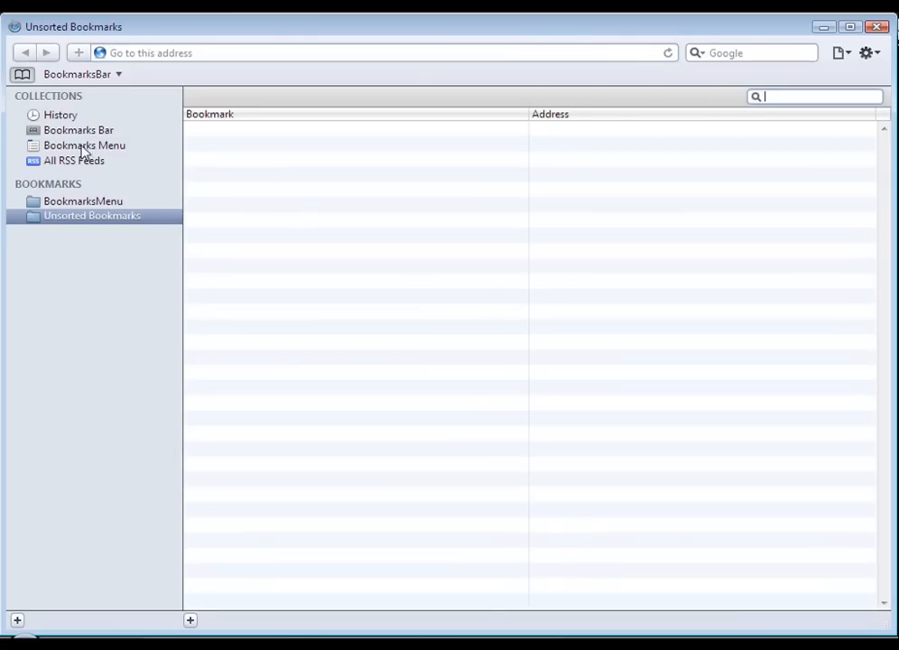
left_click(83, 144)
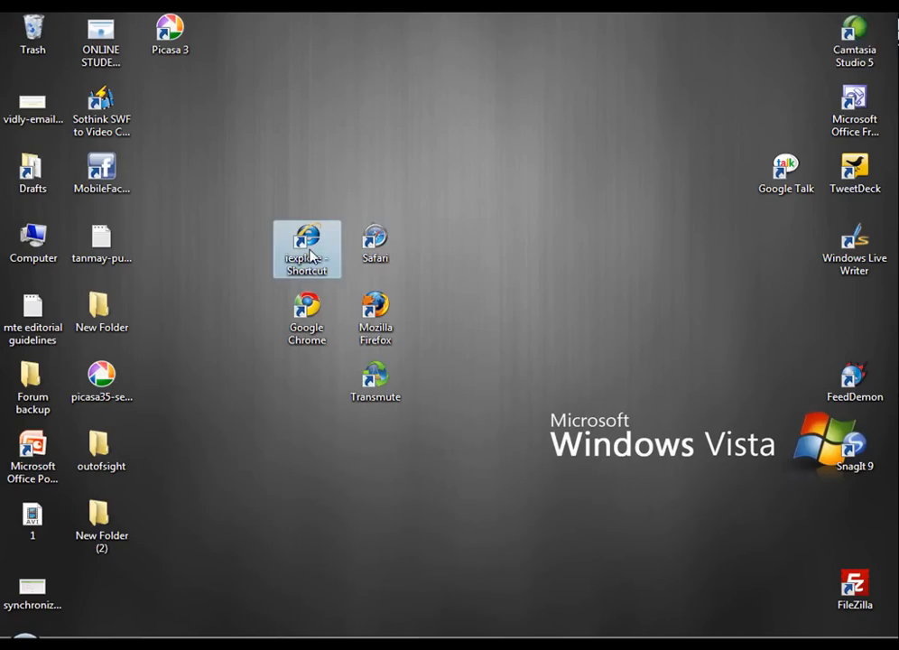
double_click(307, 249)
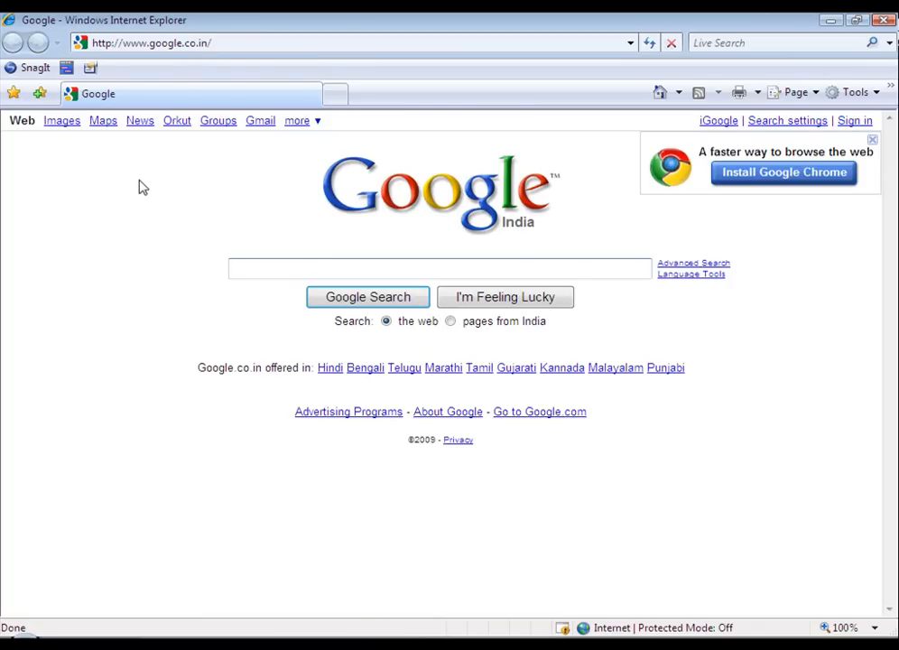
left_click(15, 94)
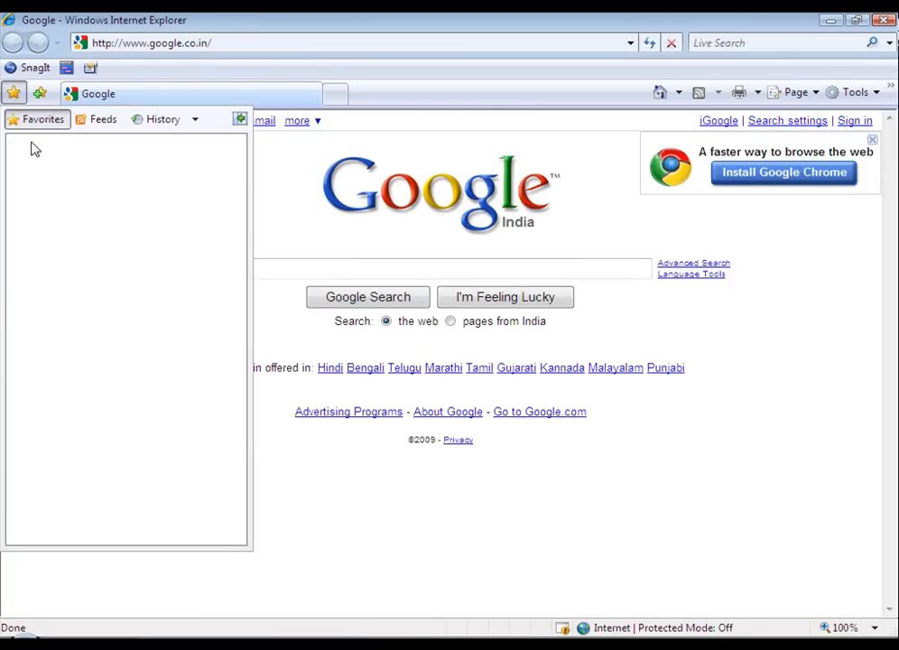
mouse_move(130, 381)
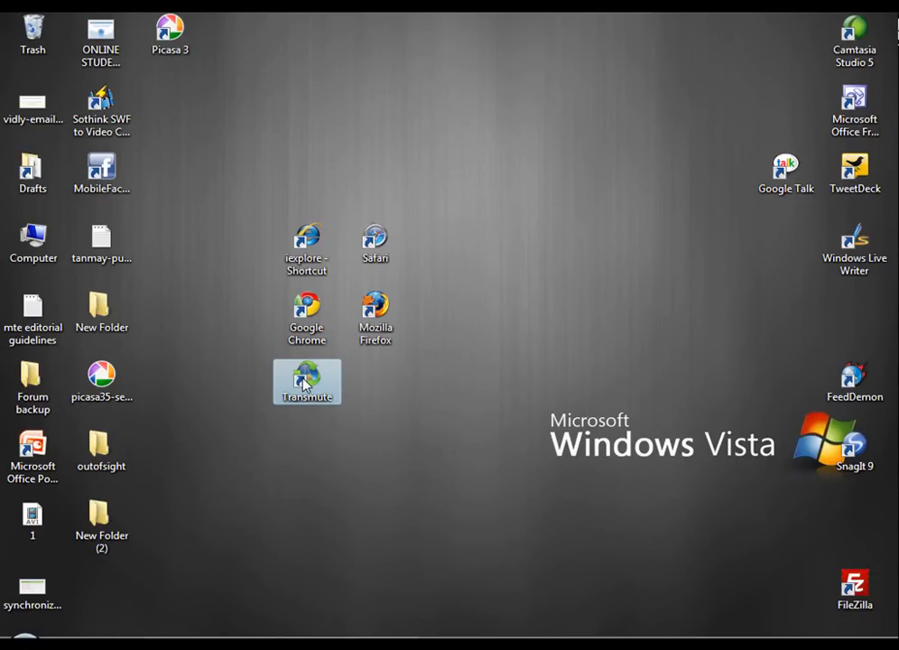
- Launch Transmute with Firefox 3+ as source and Chrome as target, cancelling the first overwrite warning
double_click(307, 373)
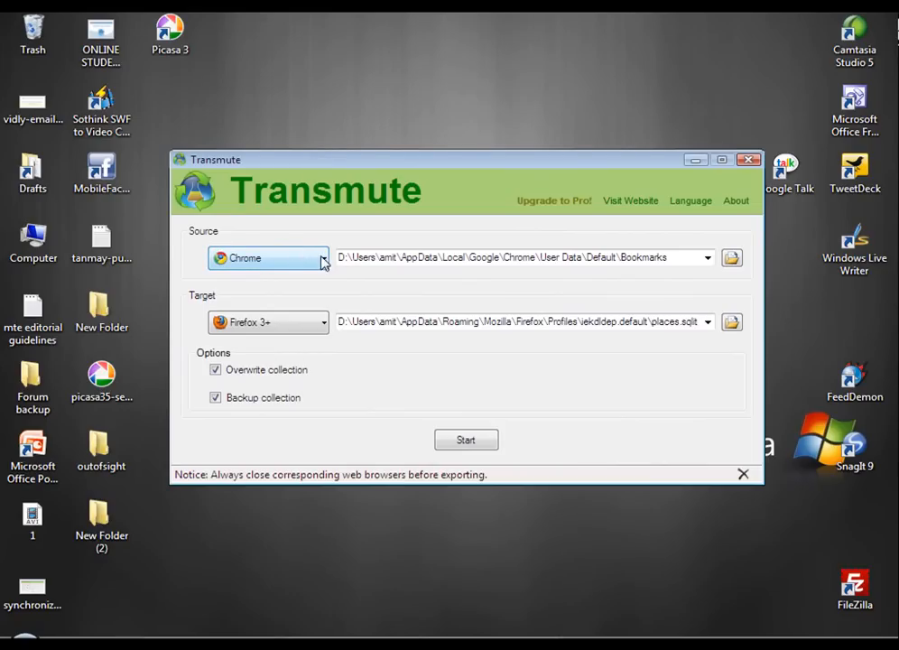
mouse_move(282, 264)
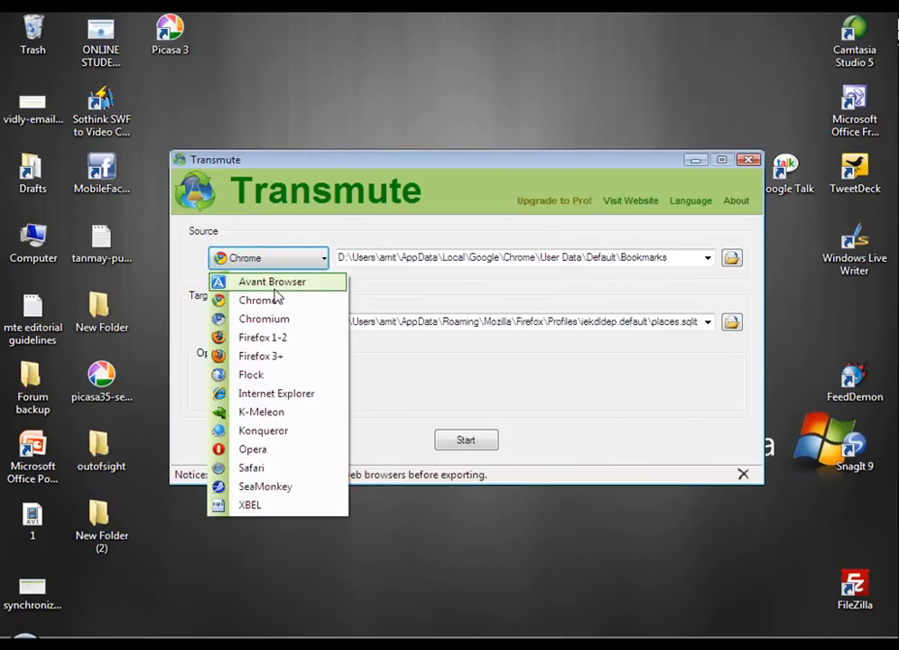
left_click(260, 354)
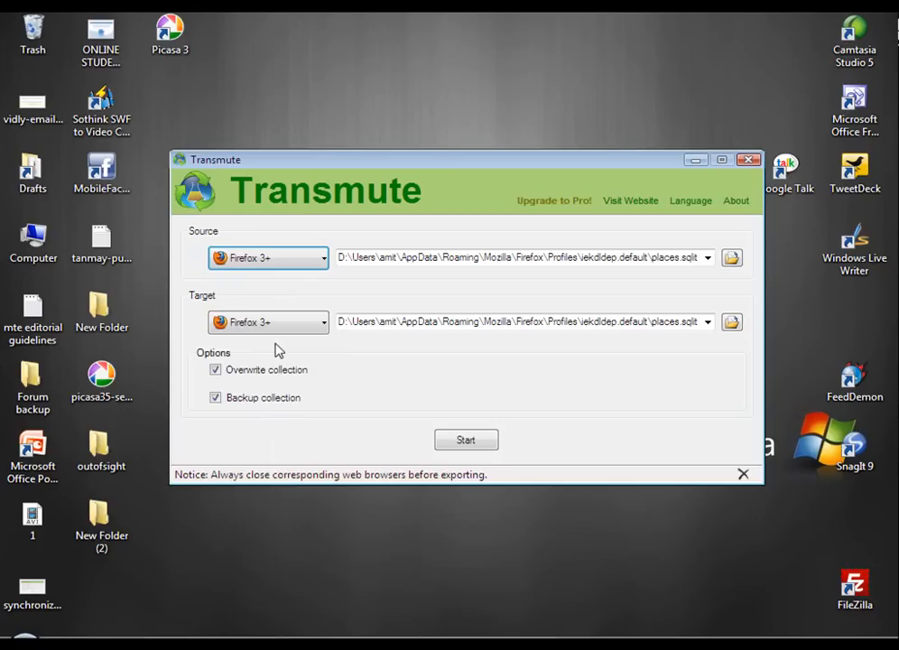
left_click(321, 321)
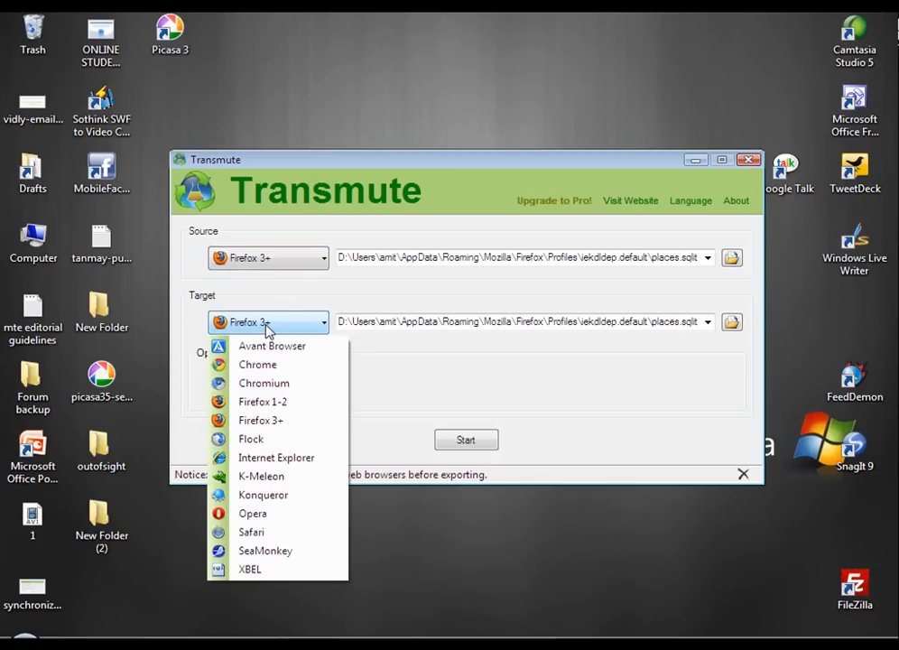
left_click(257, 364)
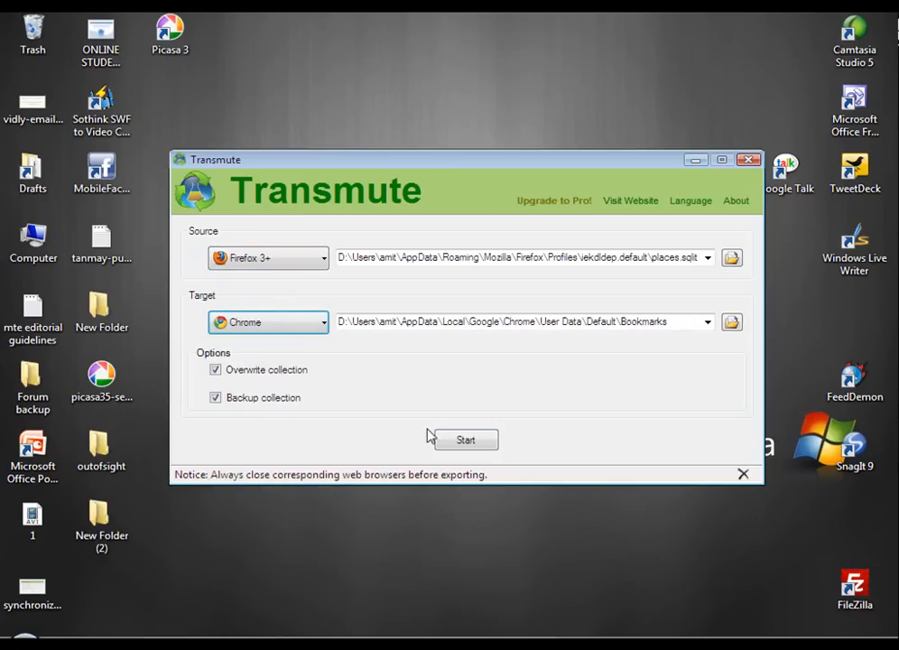
left_click(466, 441)
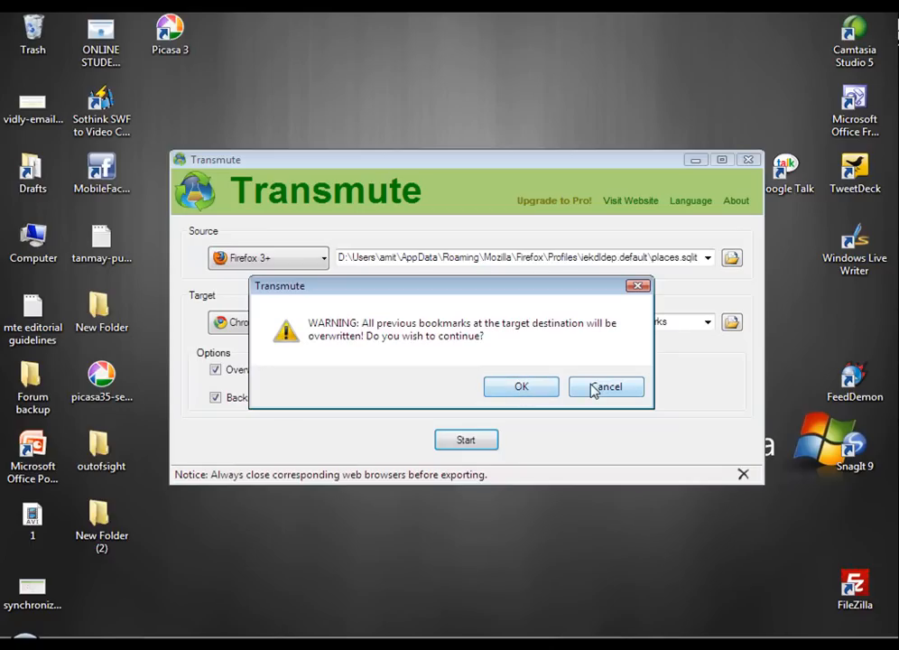
left_click(607, 387)
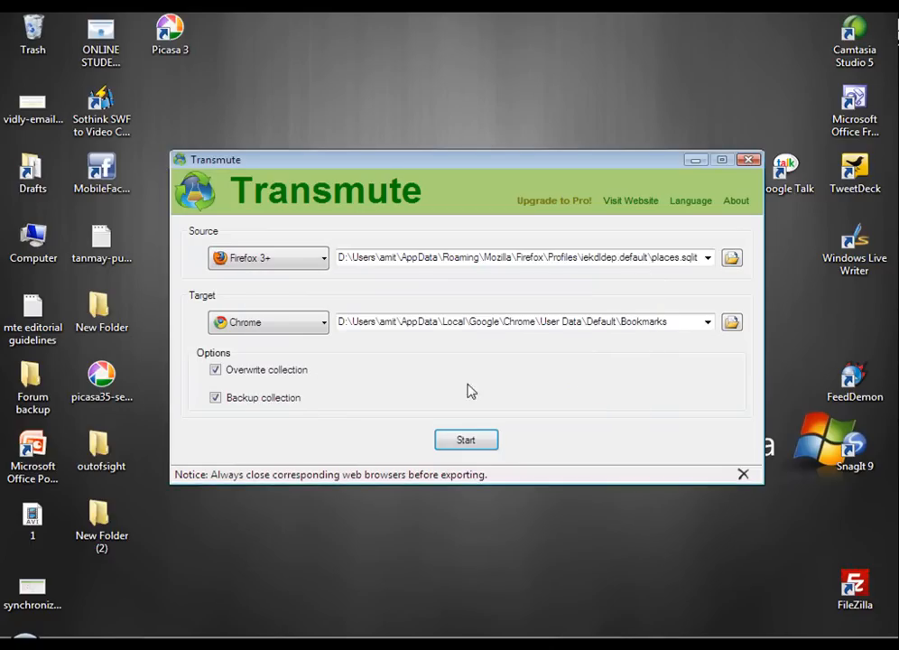
- Untick Backup collection, run the export overwriting Chrome's bookmarks, then close Transmute
left_click(215, 397)
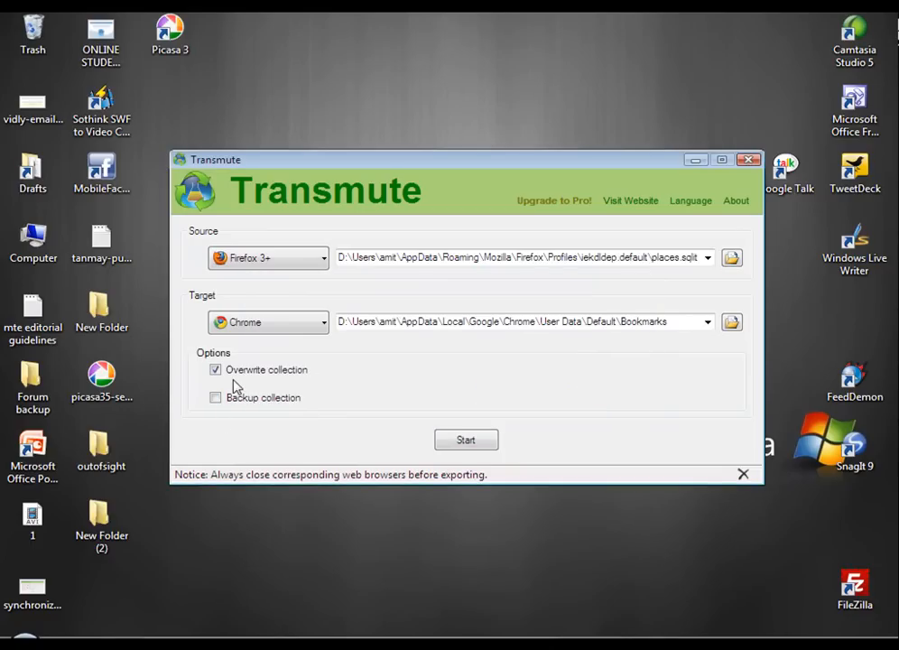
left_click(466, 441)
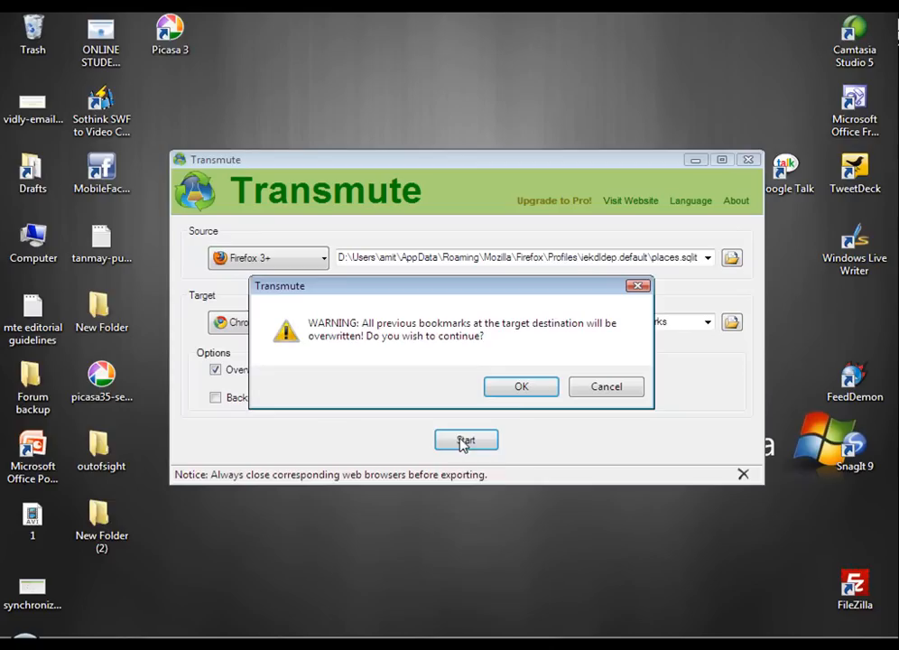
left_click(520, 387)
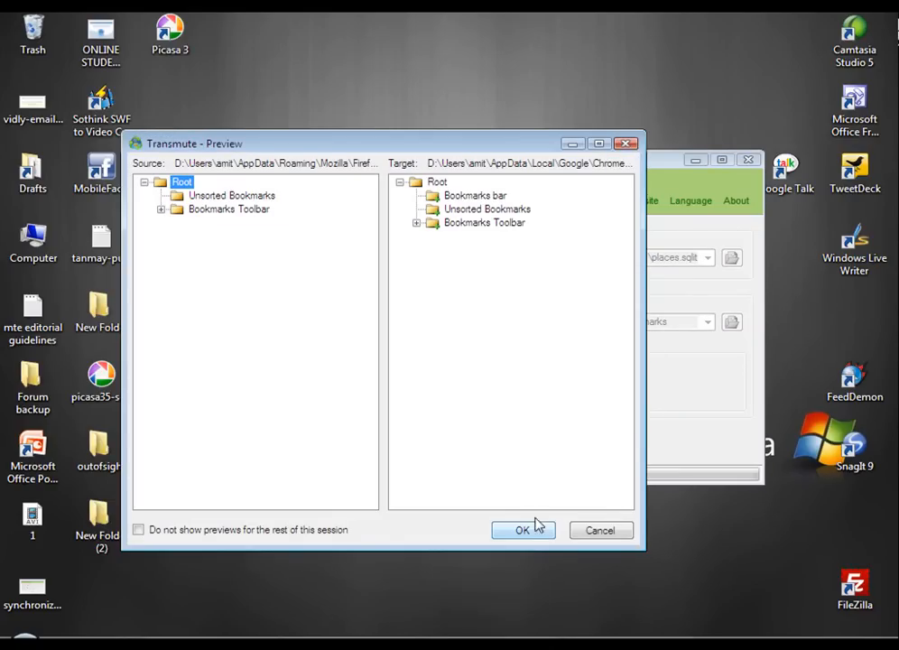
left_click(524, 531)
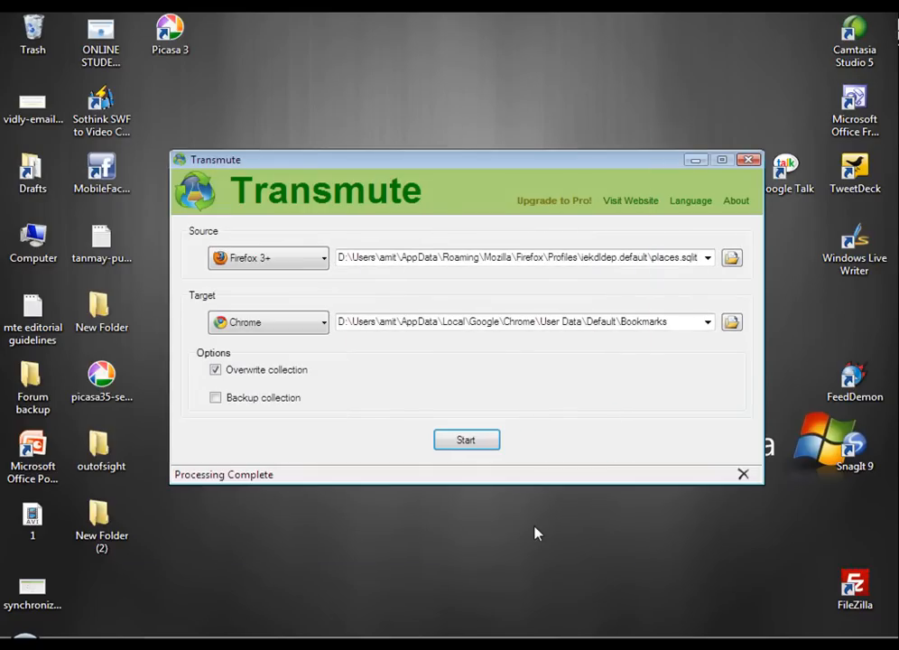
mouse_move(271, 486)
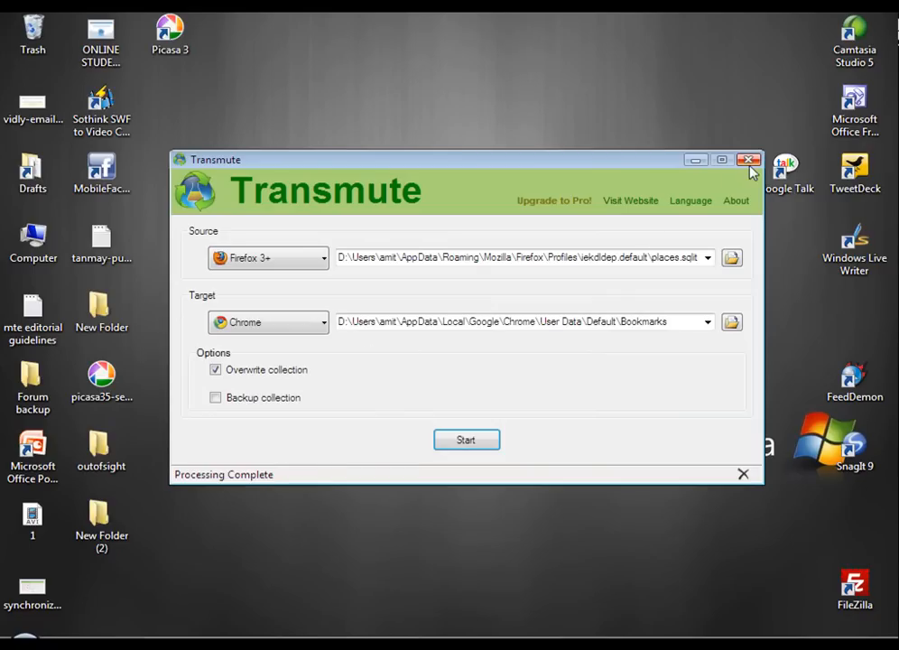
left_click(748, 159)
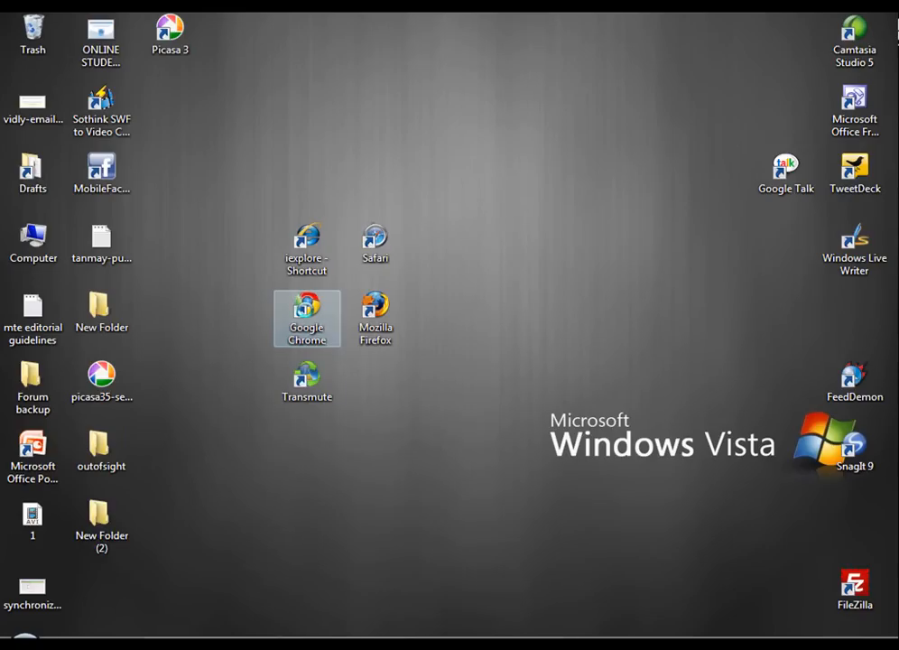
double_click(307, 318)
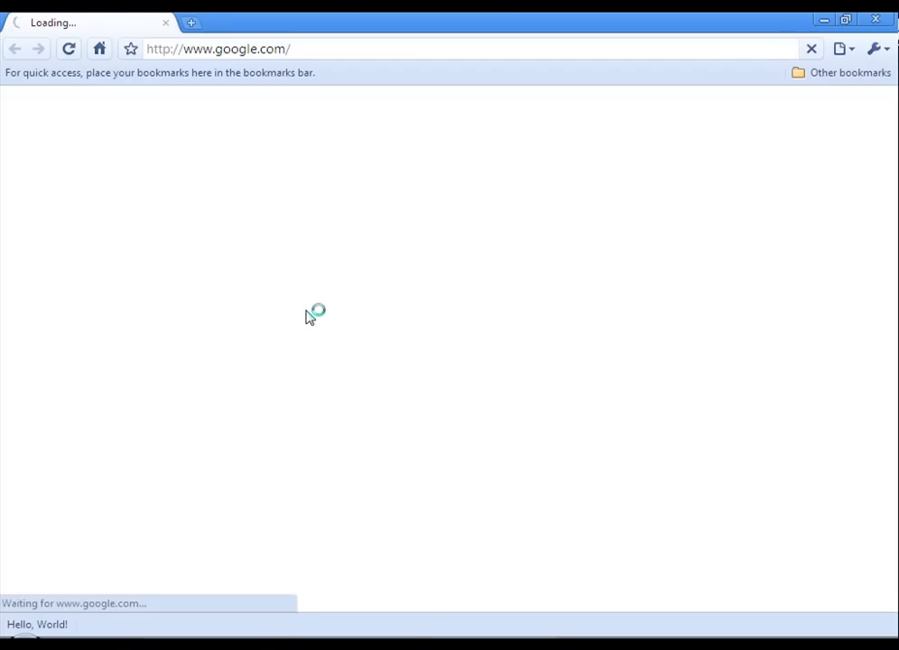
left_click(848, 72)
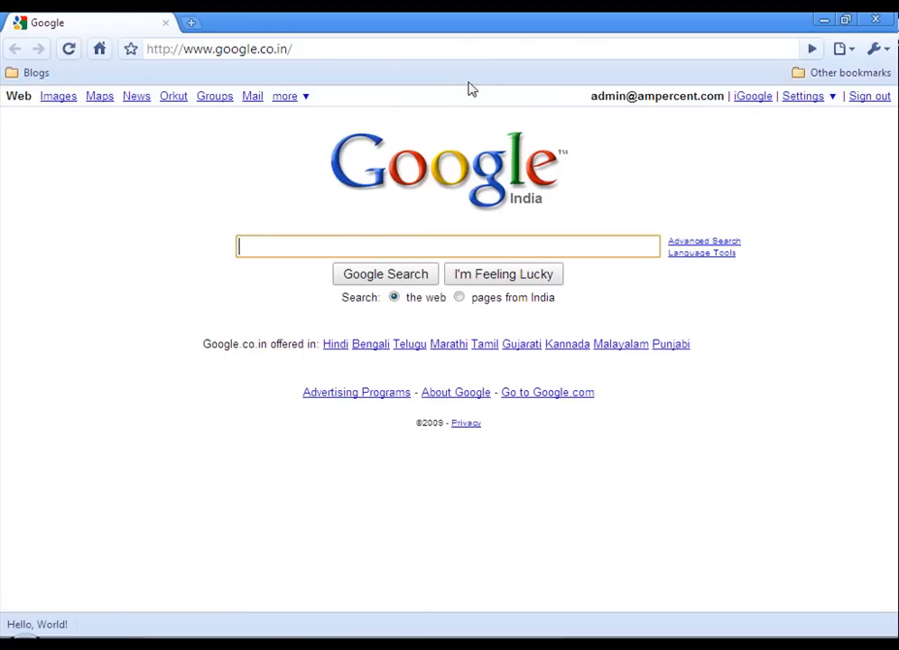
left_click(840, 72)
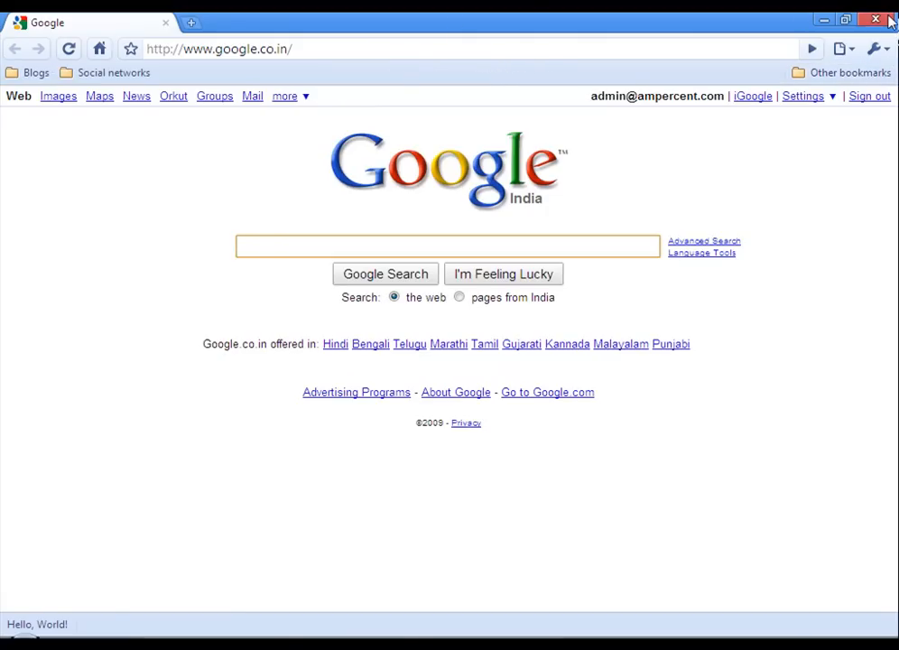
left_click(874, 18)
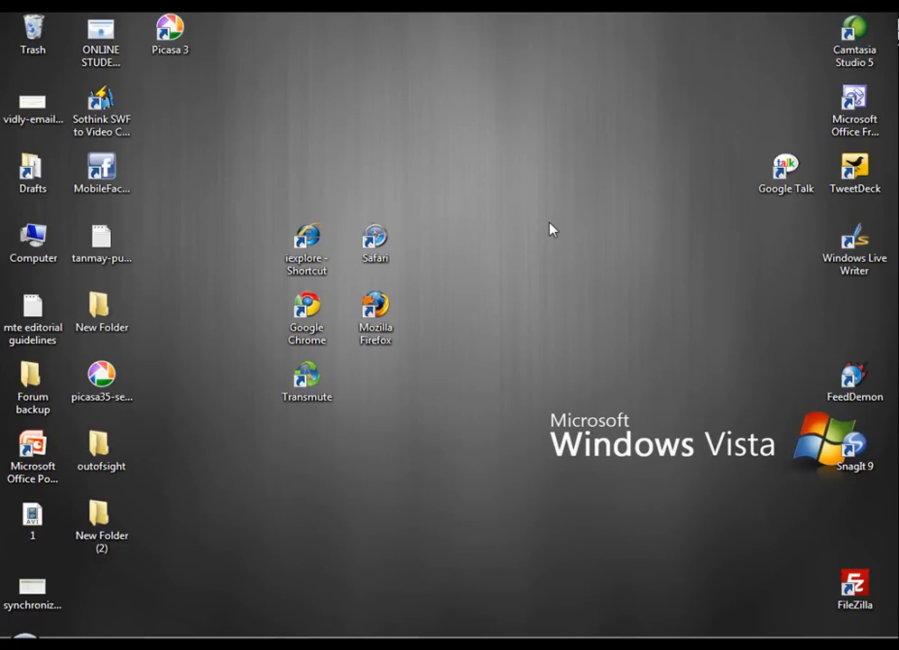
mouse_move(383, 291)
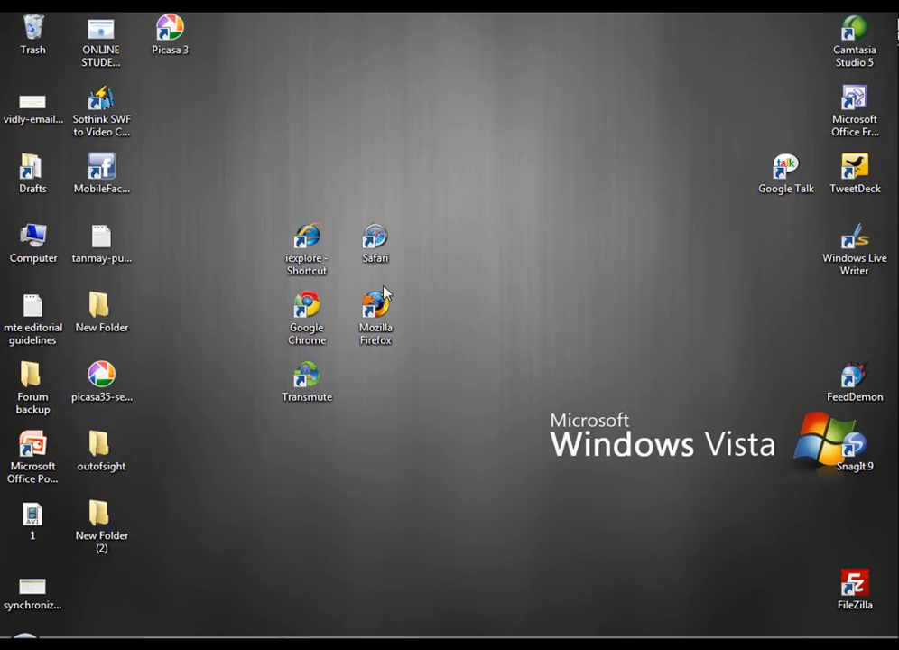
- Run a Firefox 3+ to Safari export, accepting the overwrite warning and preview, then close Transmute
left_click(307, 373)
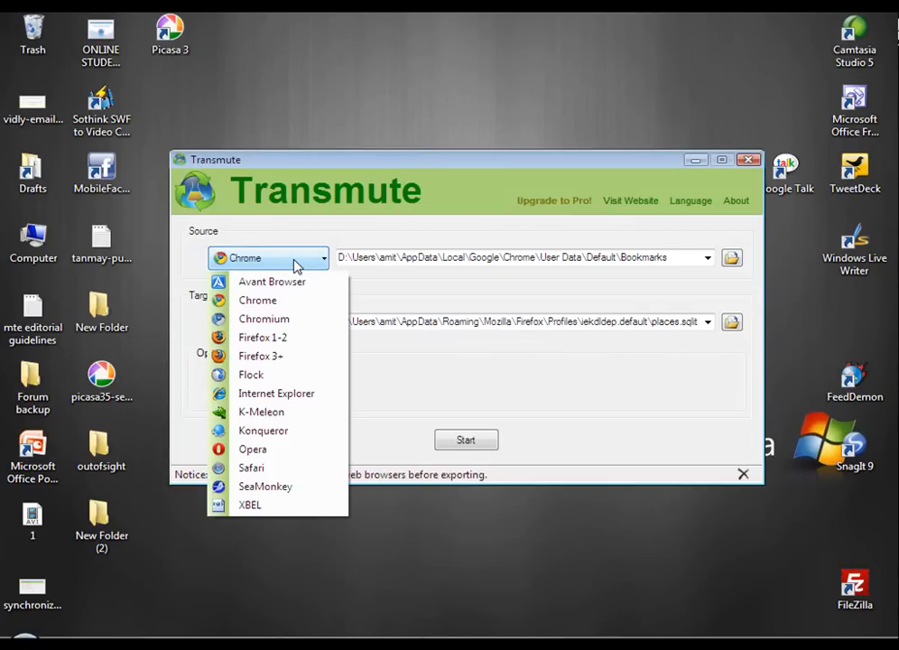
left_click(260, 356)
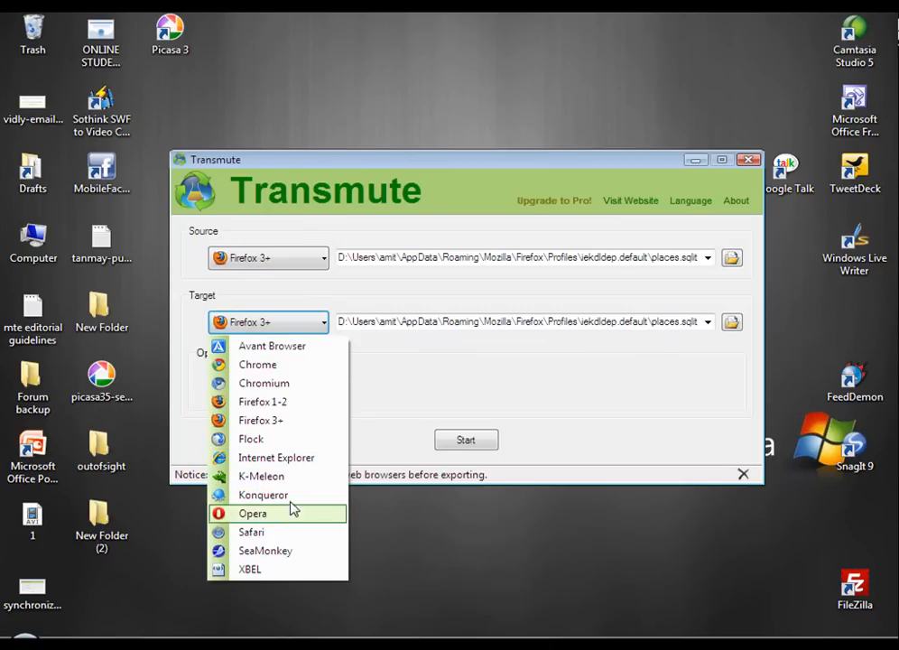
left_click(251, 531)
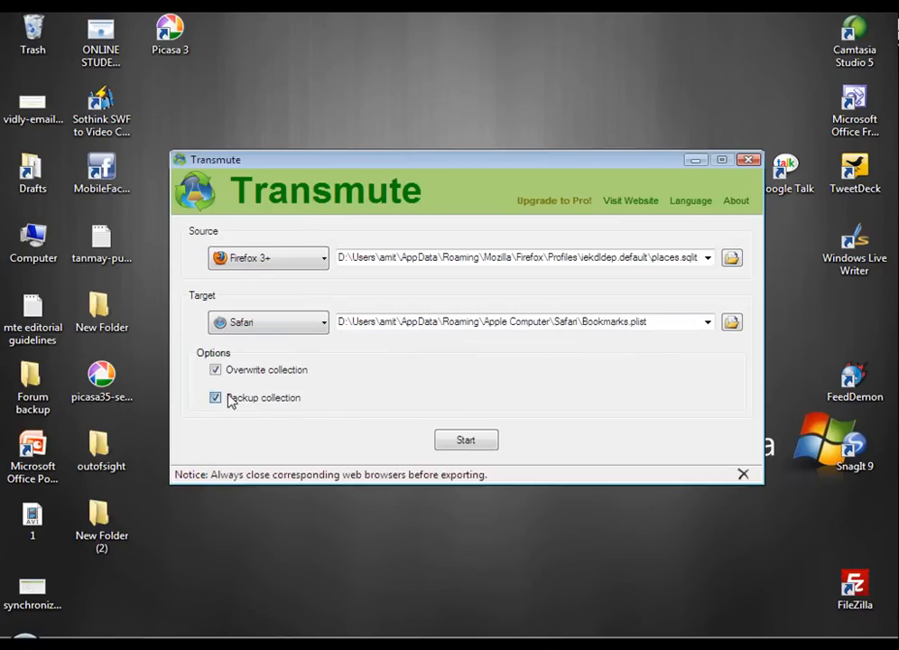
left_click(466, 440)
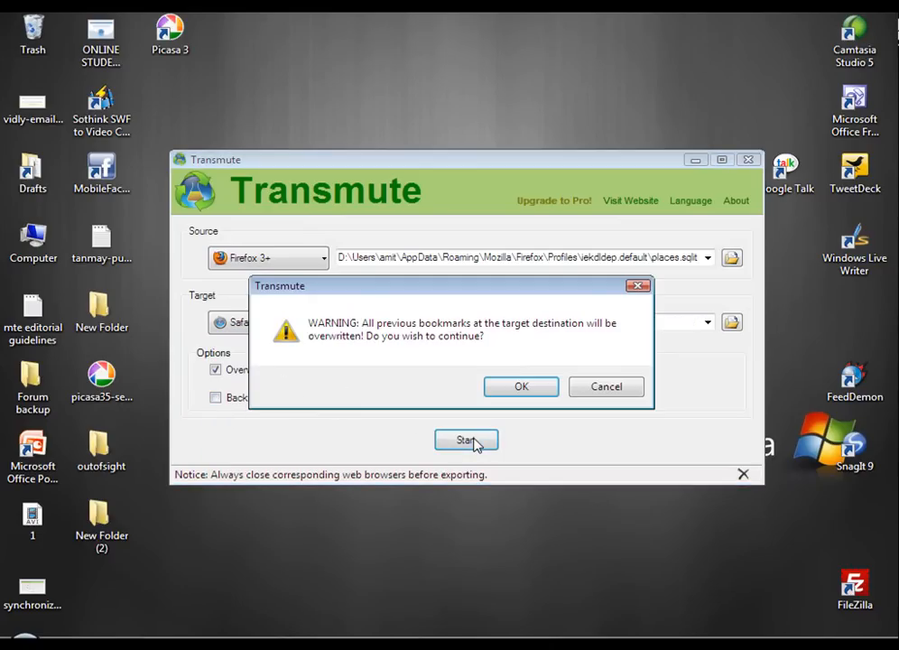
left_click(520, 386)
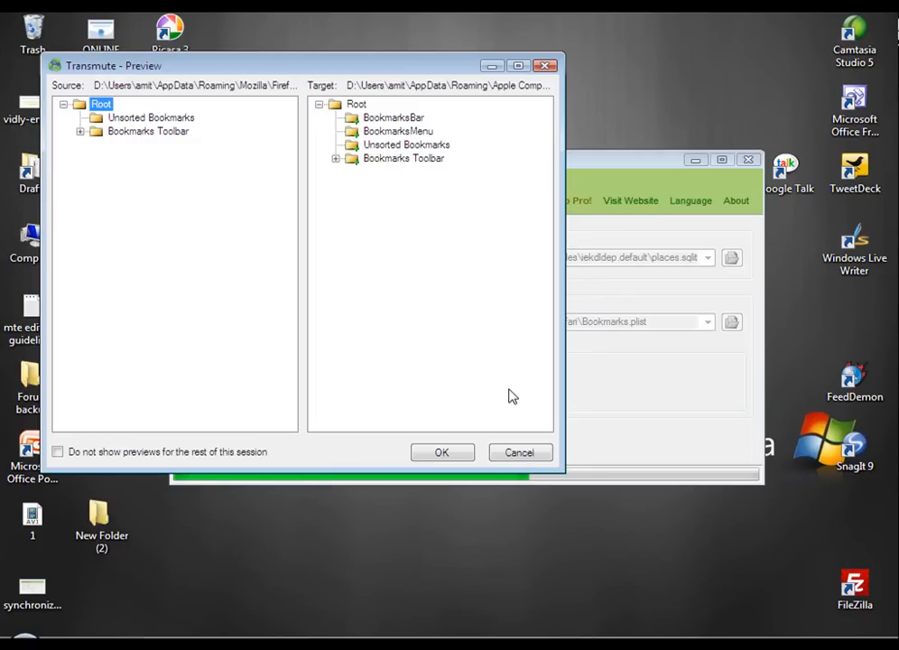
left_click(442, 451)
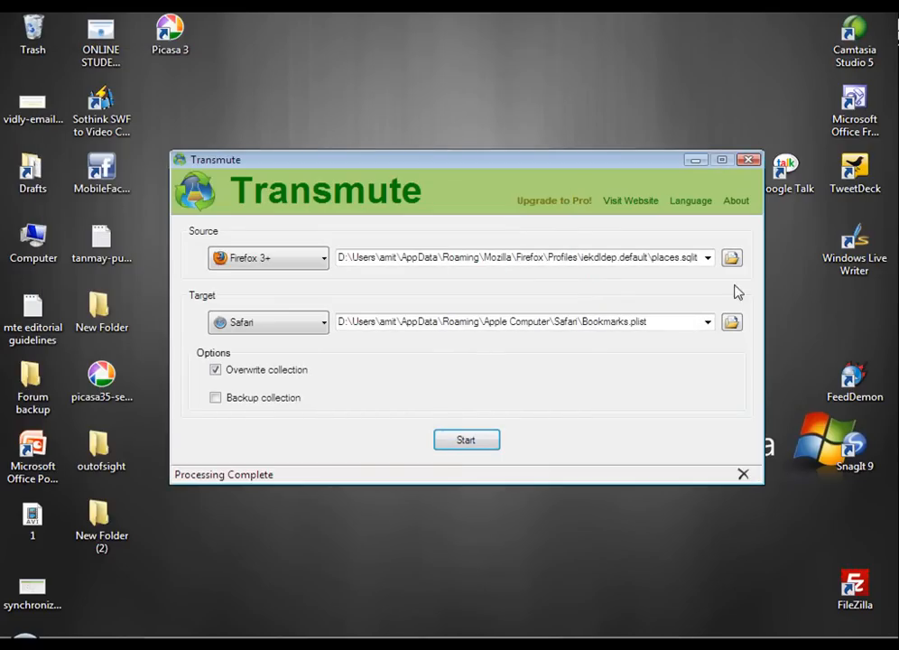
left_click(747, 159)
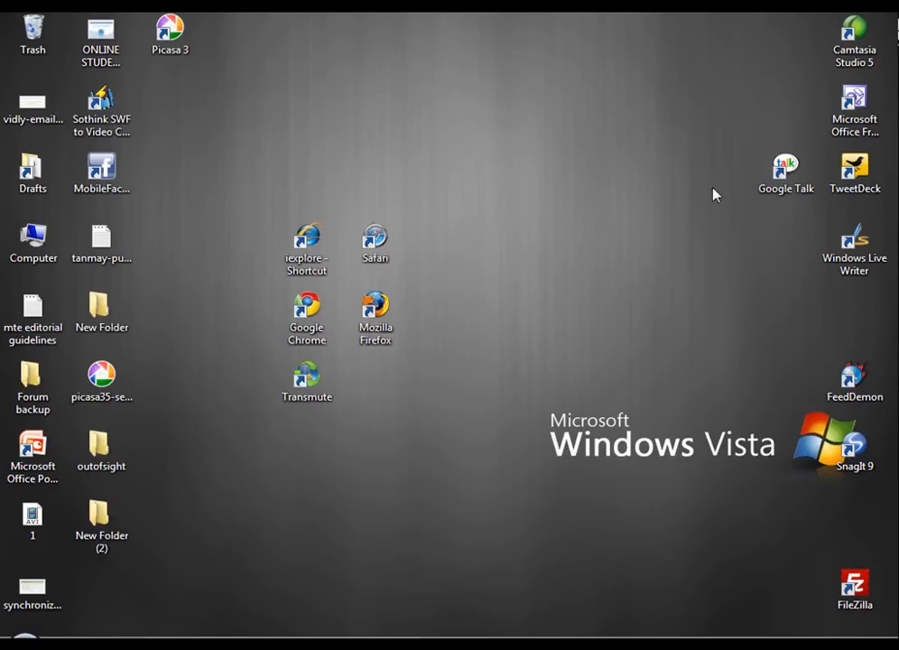
- Launch Safari and show the Bookmarks Toolbar collection with the imported Blogs and Social networks folders
left_click(376, 242)
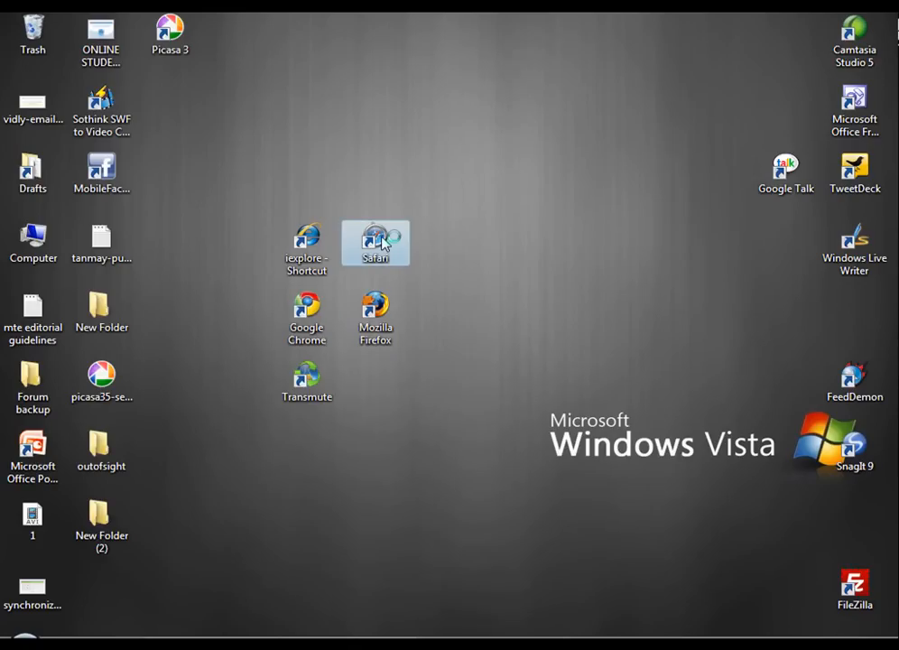
double_click(376, 242)
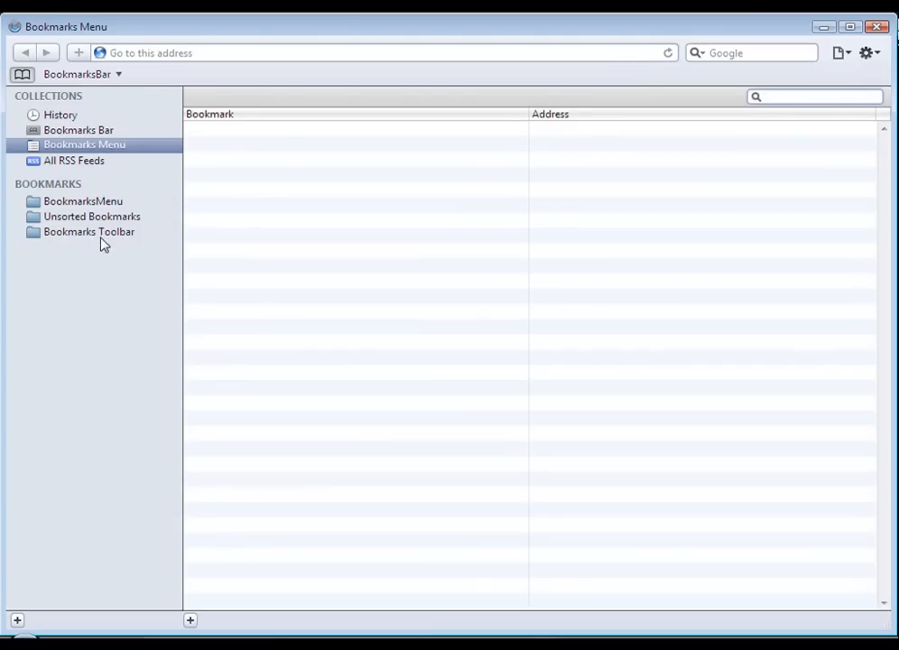
left_click(88, 231)
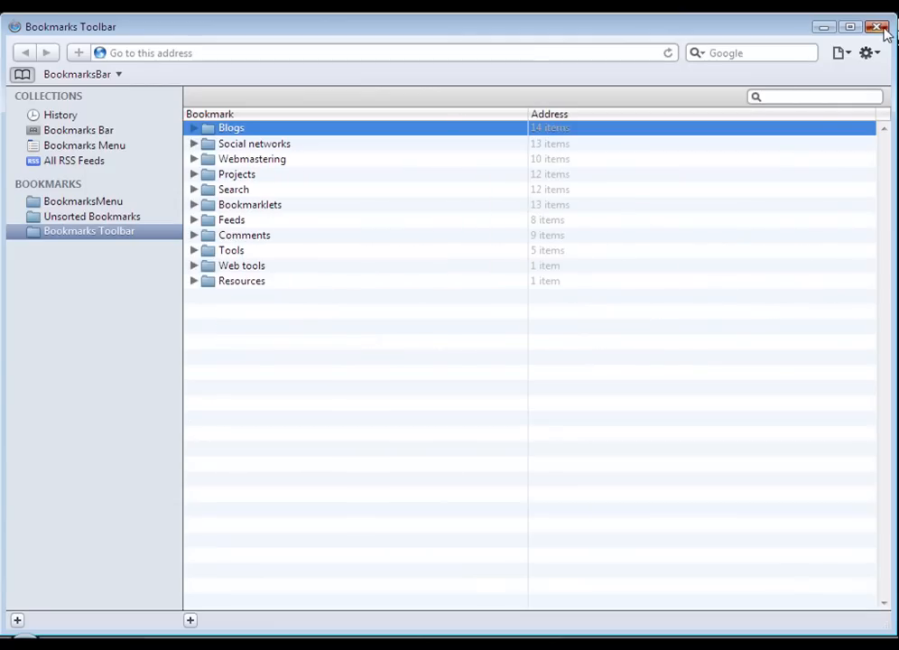
left_click(878, 27)
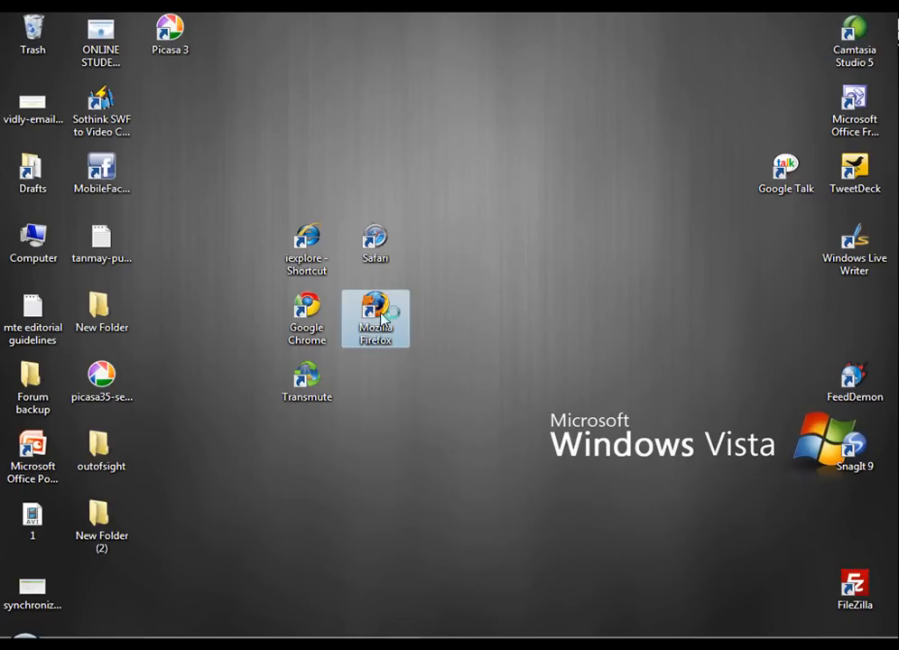
mouse_move(376, 316)
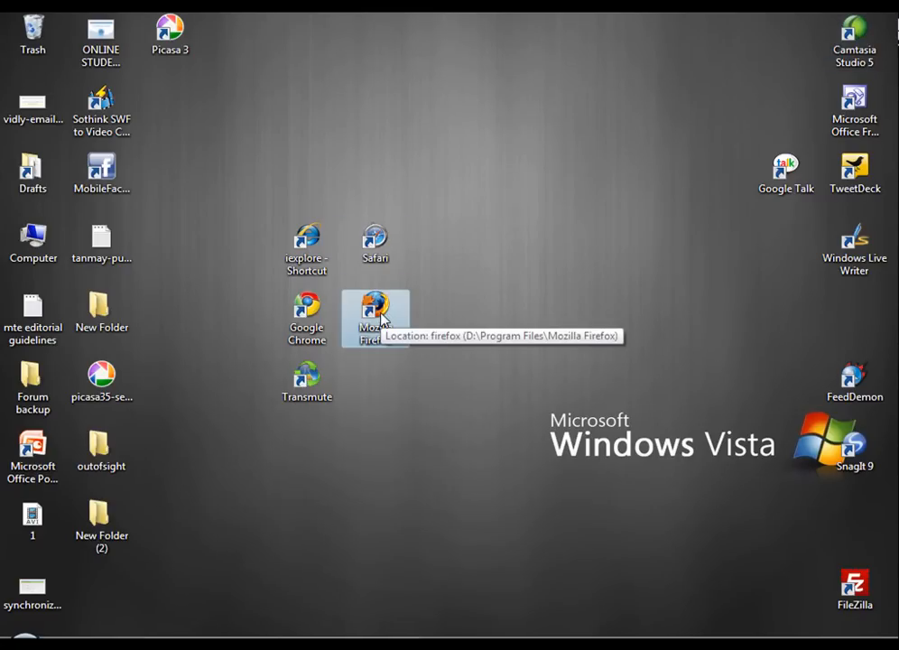
- Launch Mozilla Firefox on Google India and bring up the bookmarks Library organizer
double_click(375, 314)
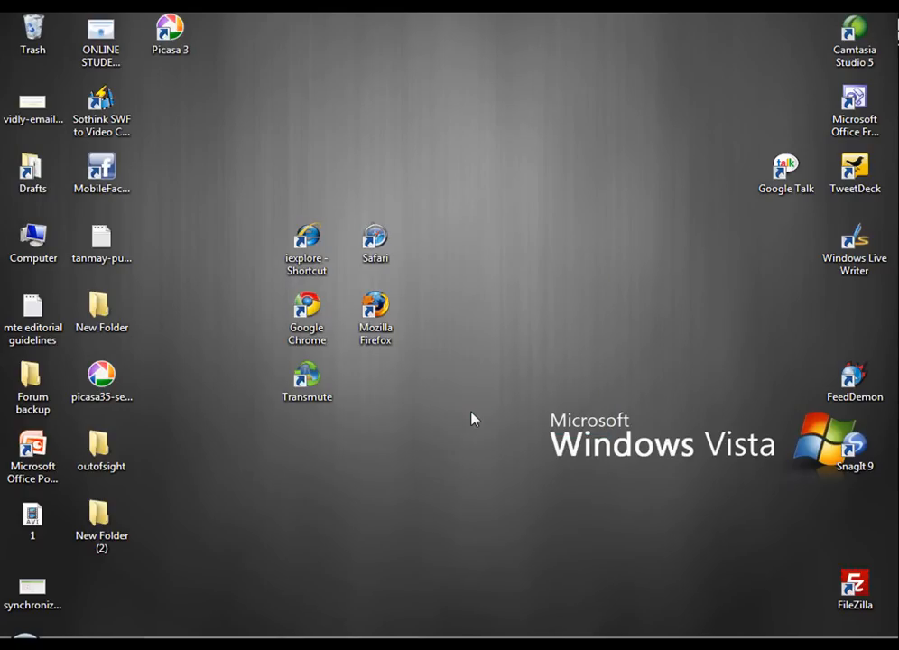
double_click(376, 311)
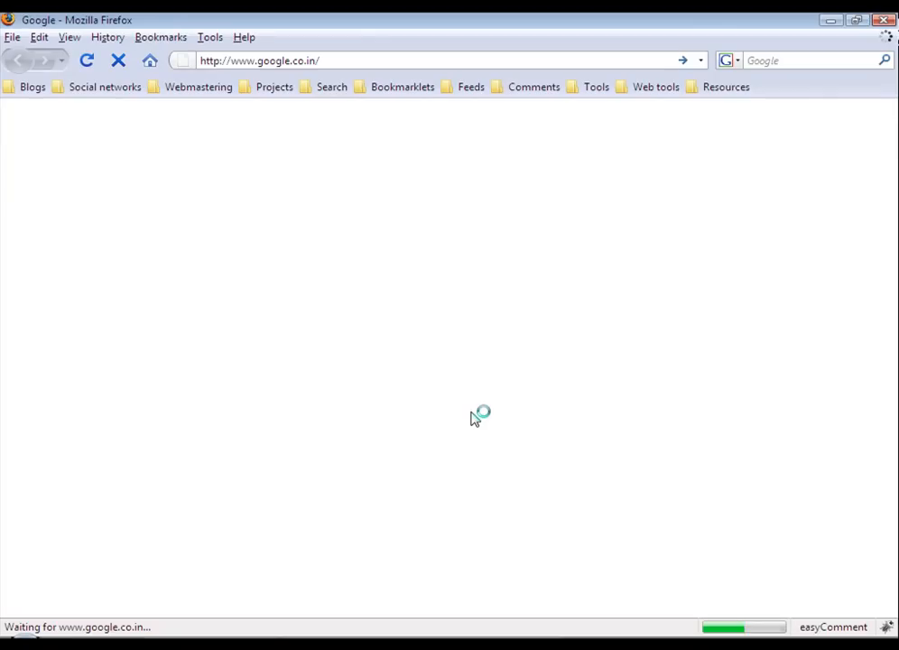
left_click(161, 36)
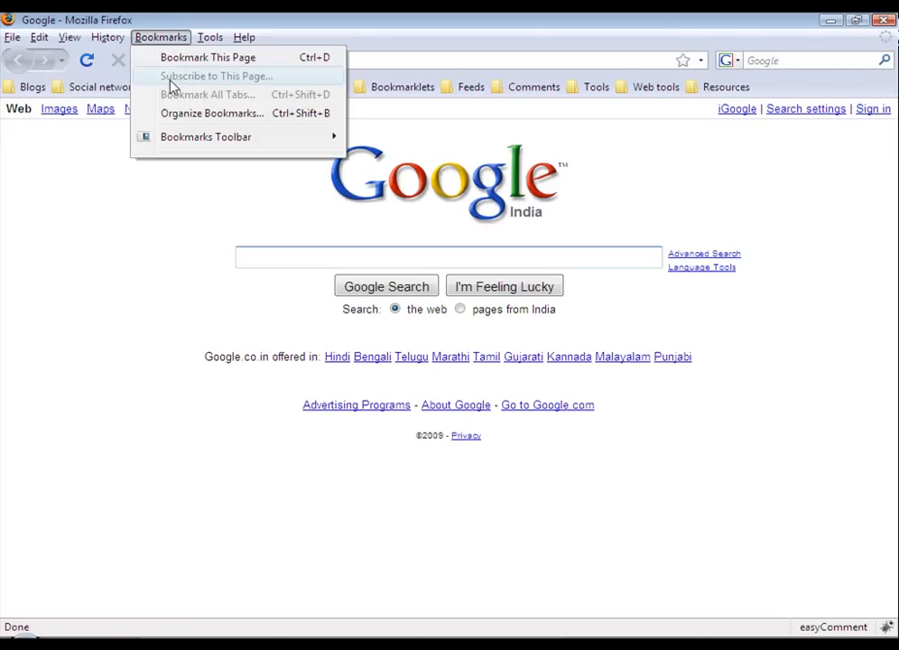
left_click(212, 112)
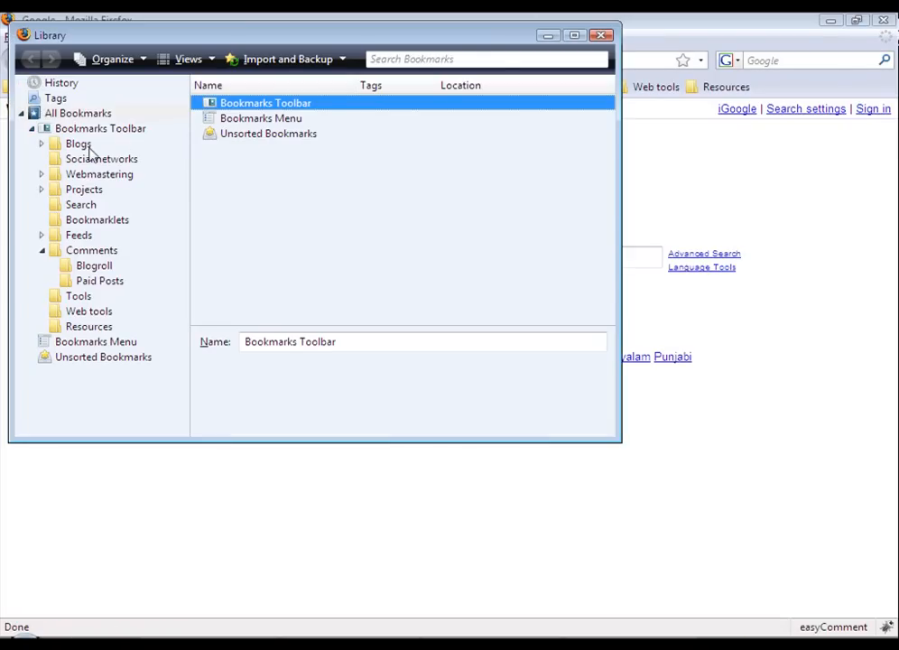
- View the Blogs, Social networks and Webmastering folders in the Library, then close Firefox
right_click(99, 129)
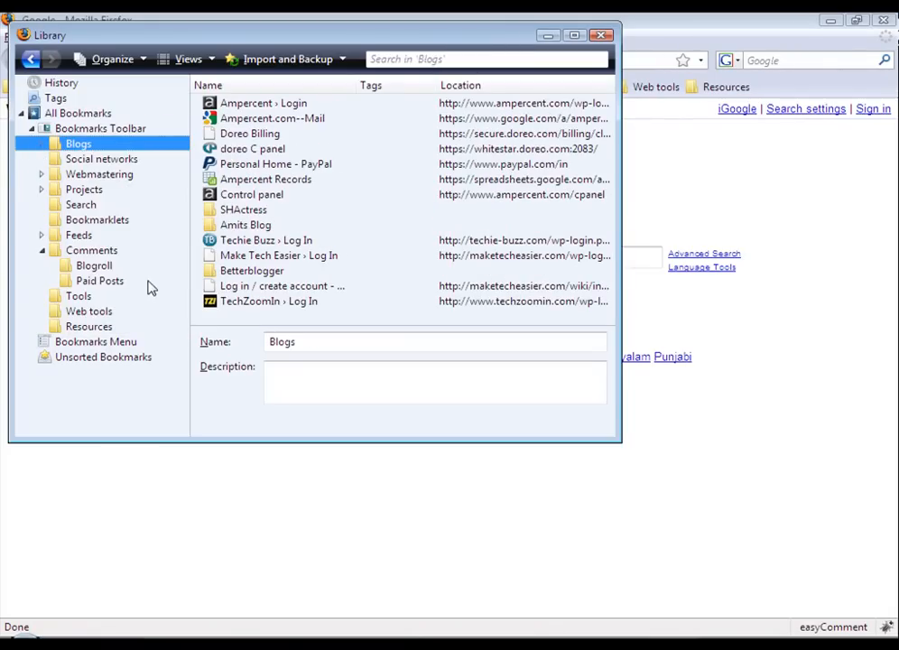
mouse_move(148, 329)
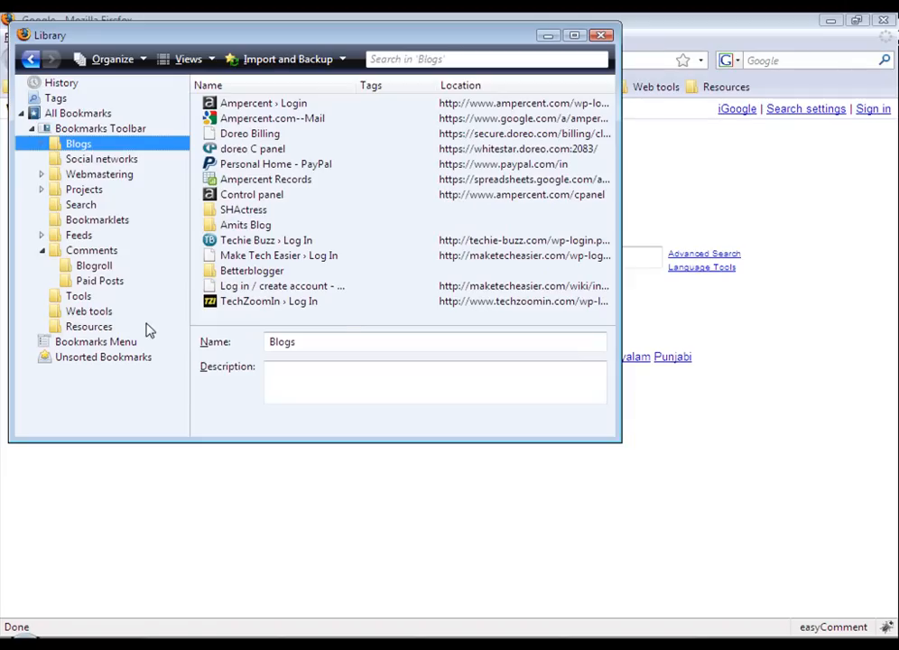
mouse_move(105, 181)
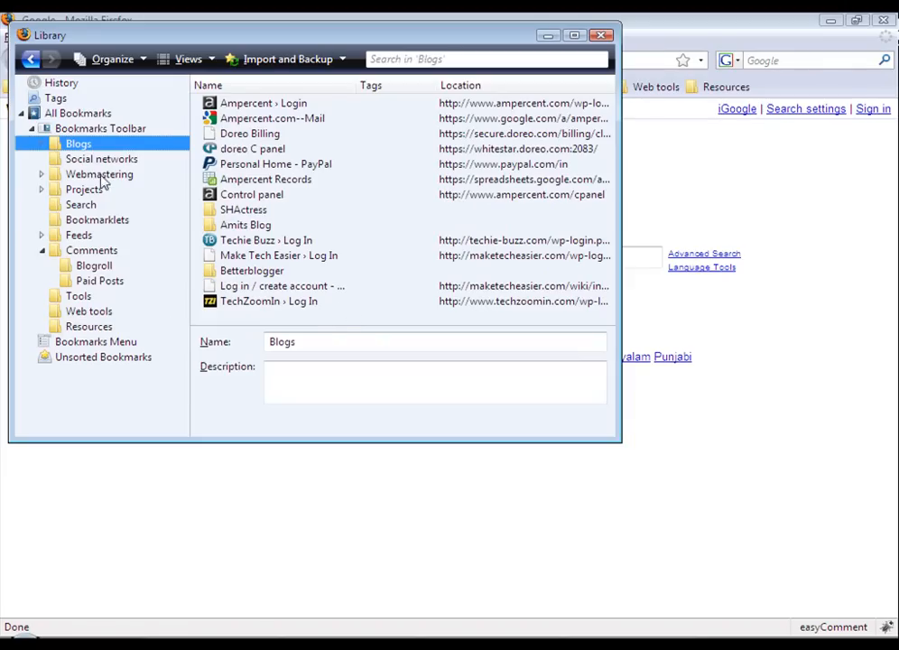
left_click(101, 159)
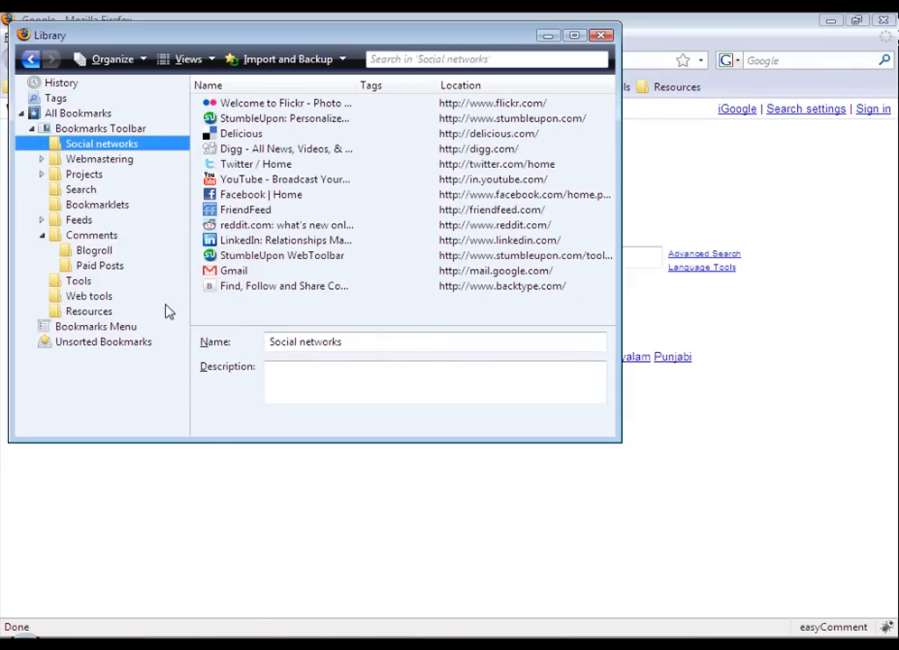
mouse_move(126, 197)
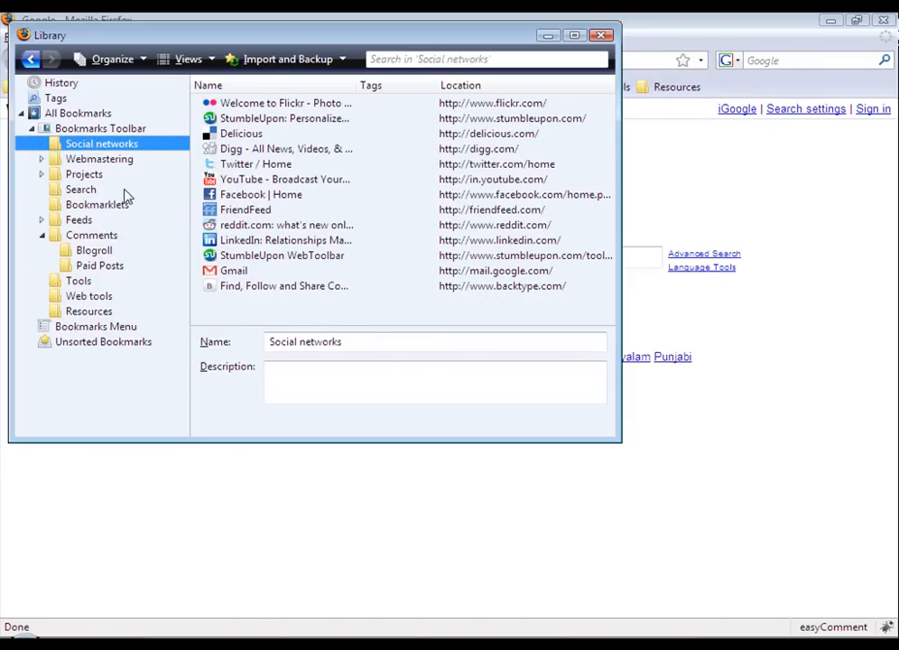
left_click(99, 159)
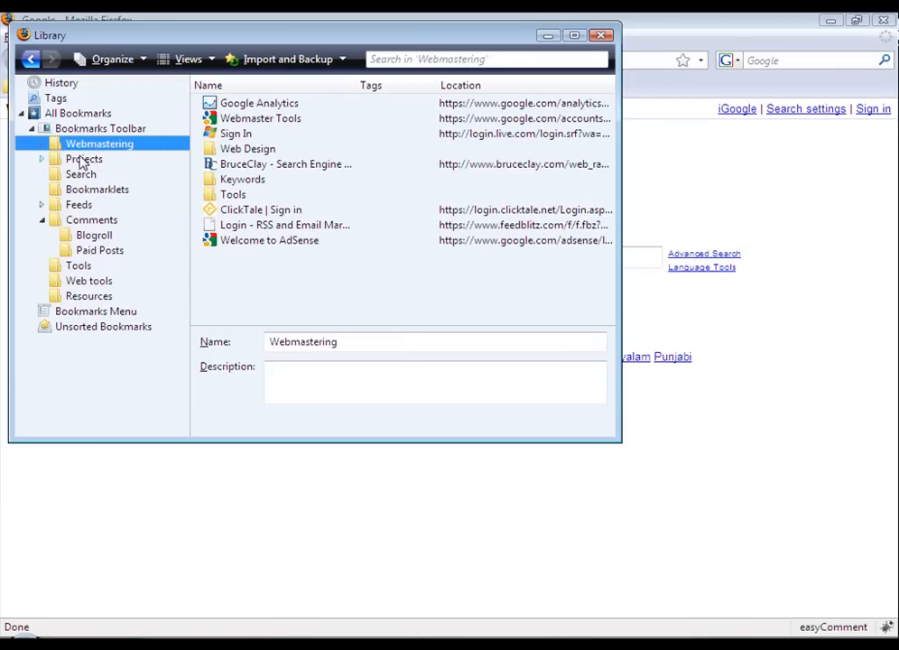
mouse_move(231, 152)
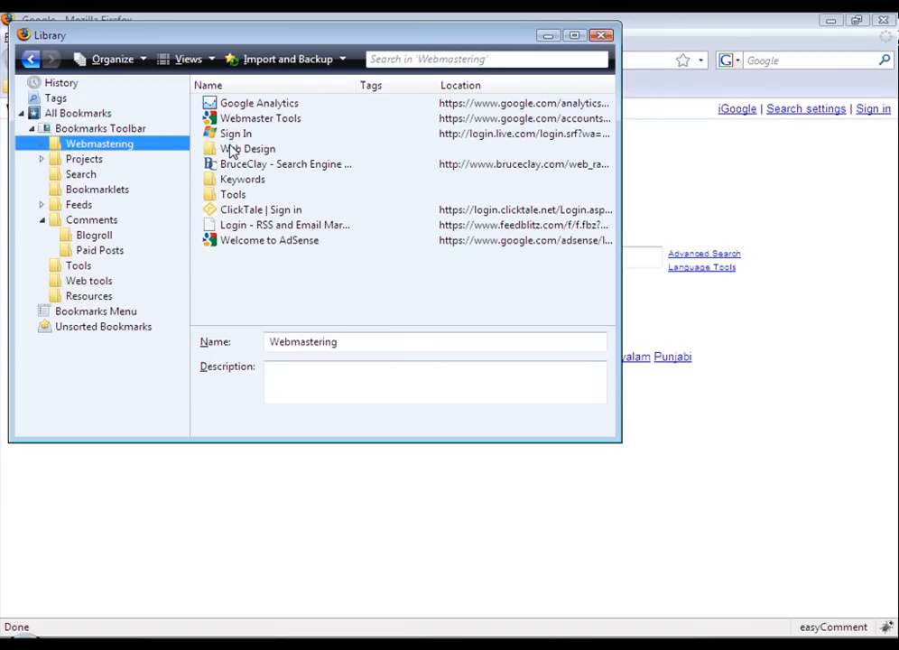
right_click(100, 145)
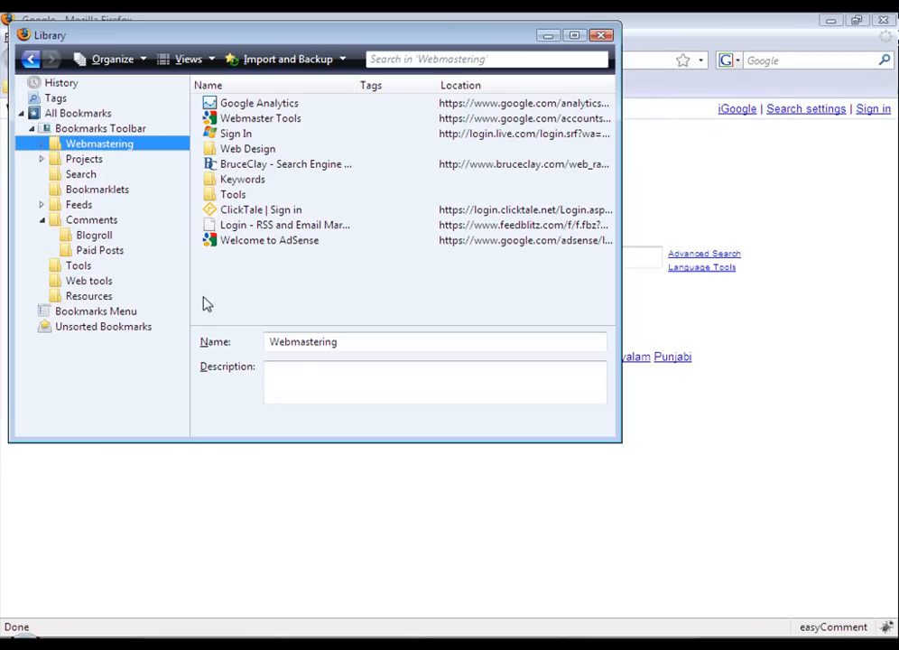
mouse_move(217, 291)
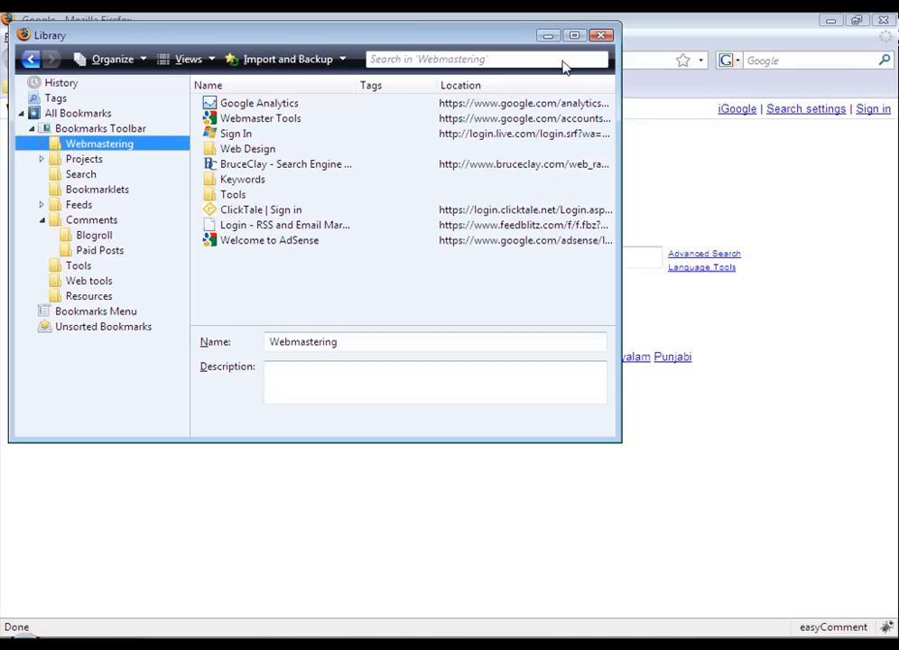
left_click(79, 189)
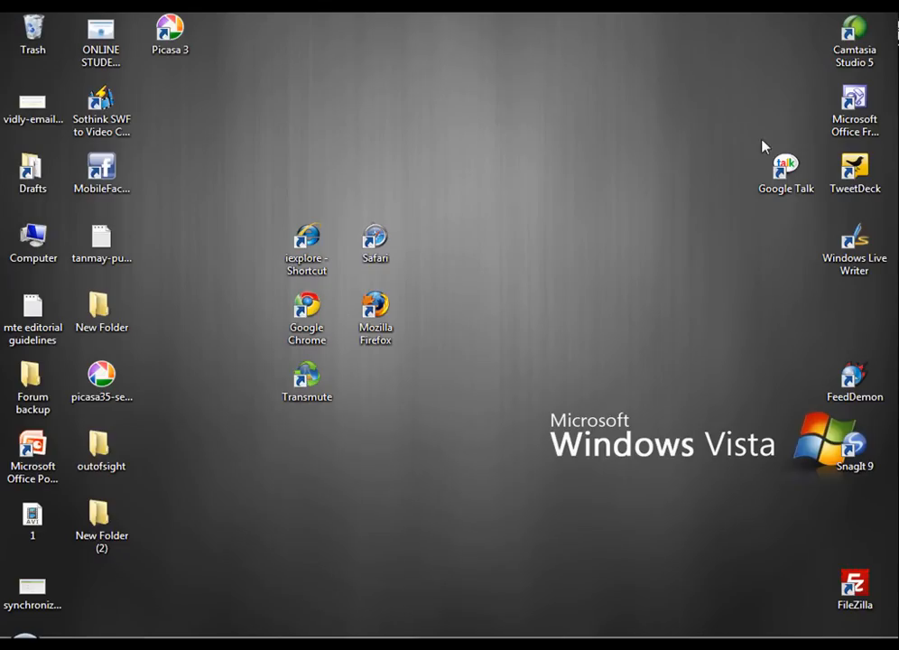
- Launch Transmute and export Chrome's bookmarks to Firefox 3+, overwriting with Backup collection unticked
left_click(307, 379)
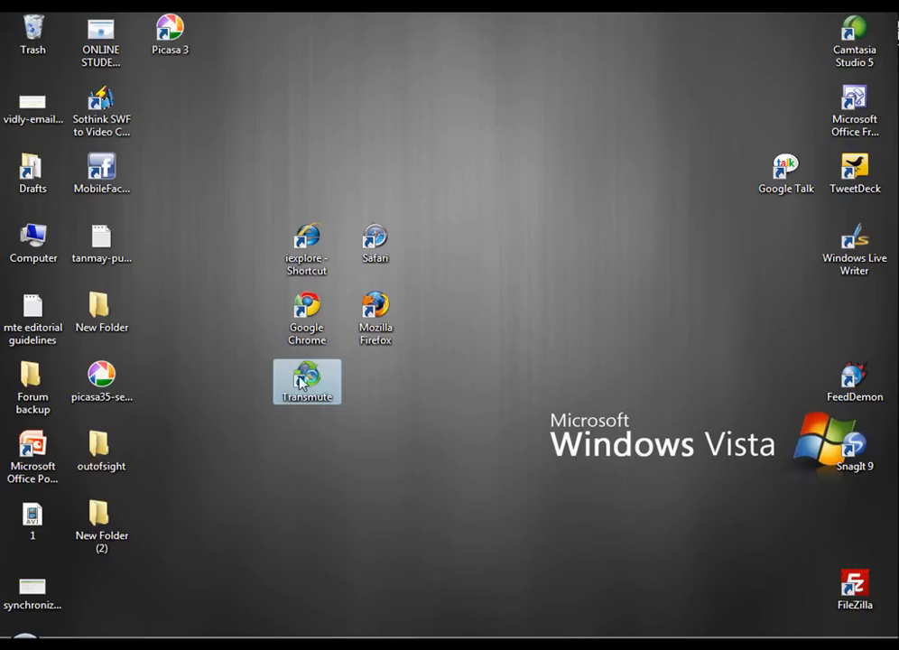
double_click(307, 383)
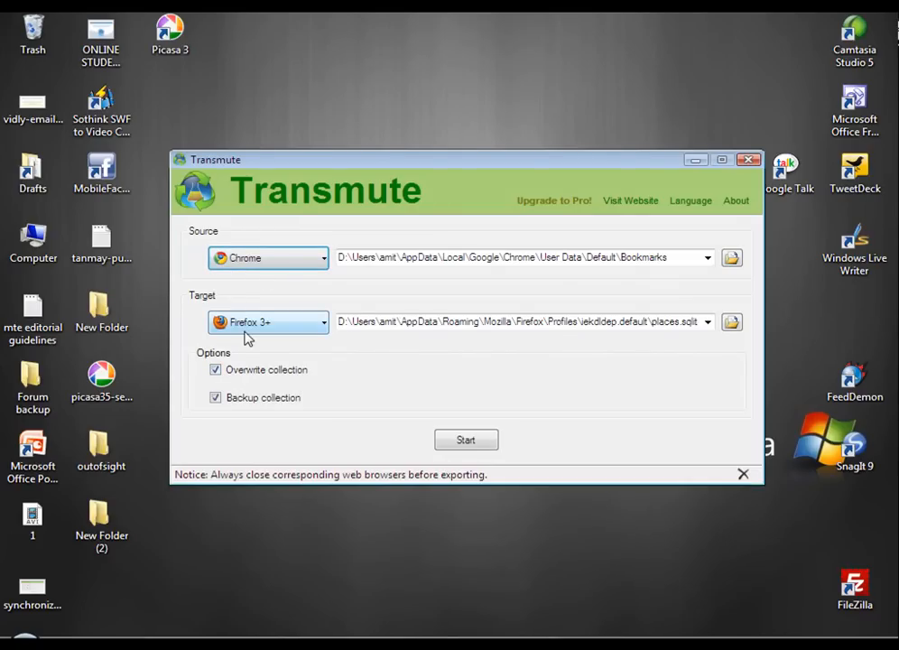
mouse_move(224, 381)
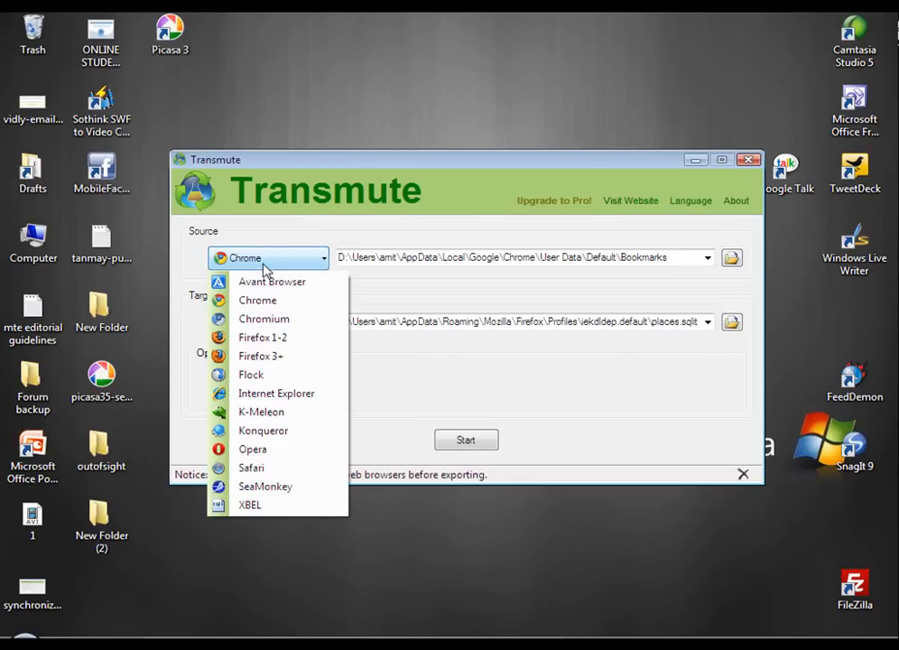
left_click(260, 356)
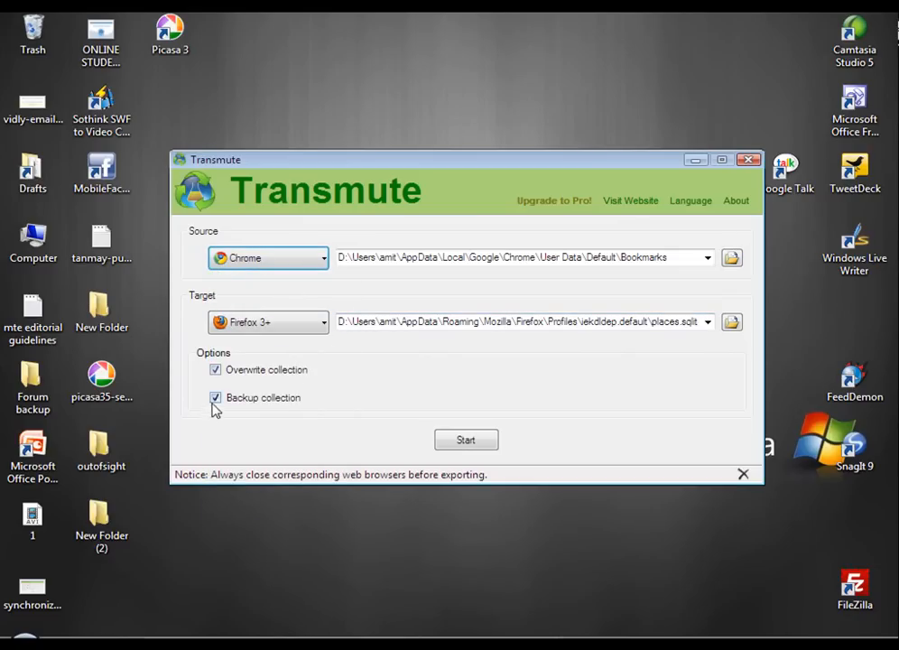
left_click(215, 397)
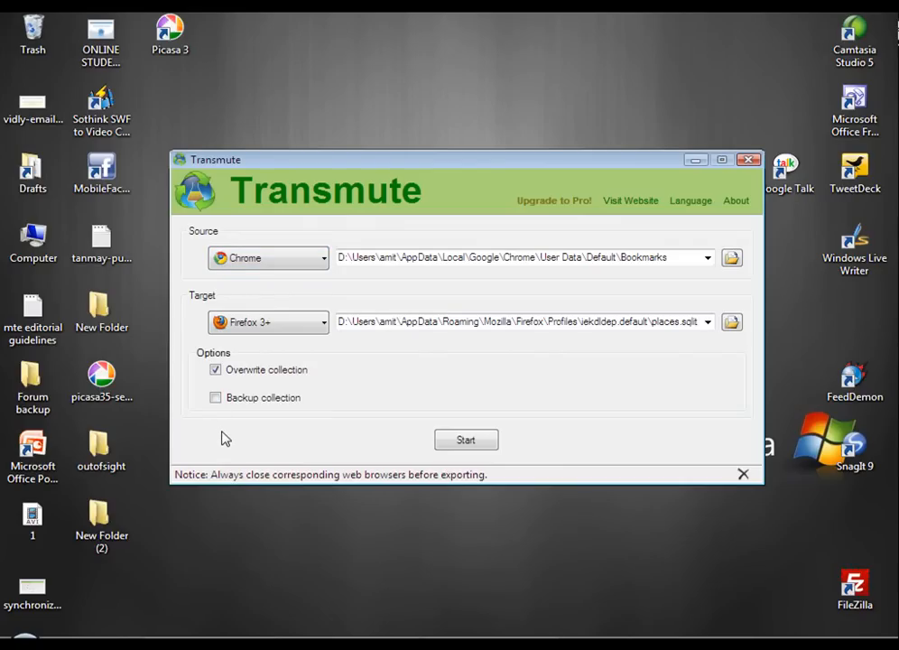
mouse_move(379, 397)
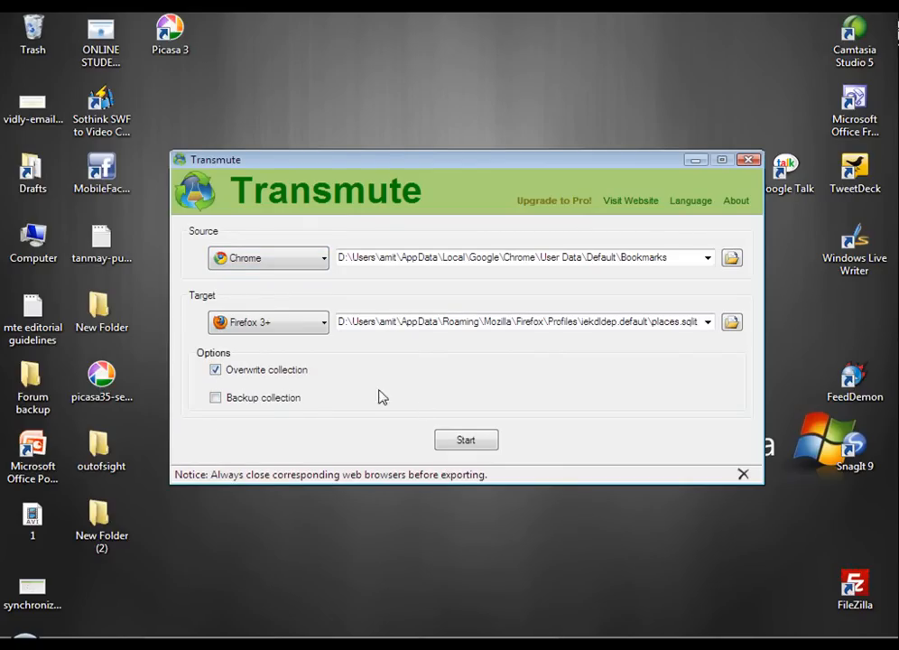
left_click(466, 440)
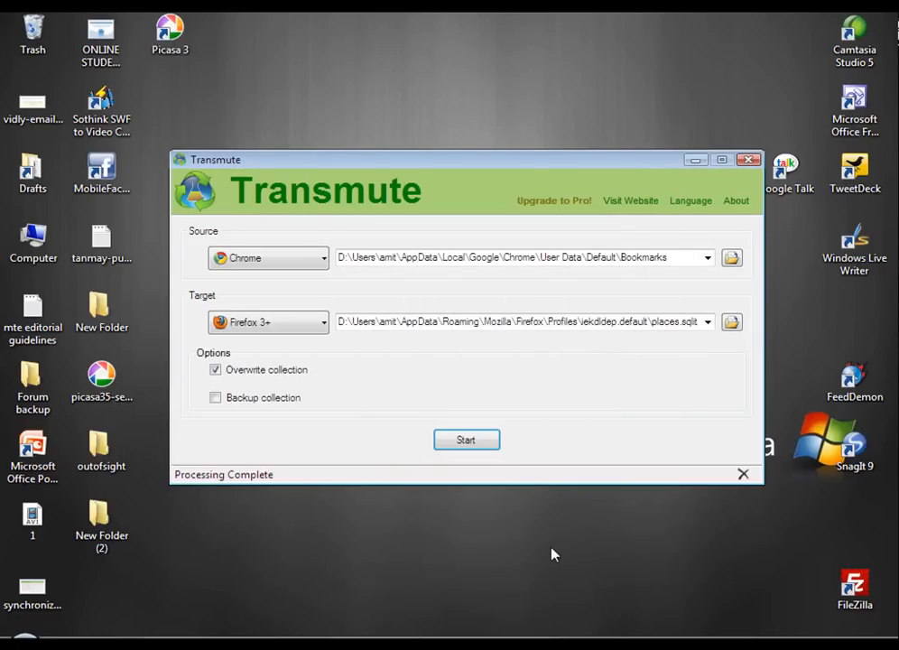
mouse_move(748, 158)
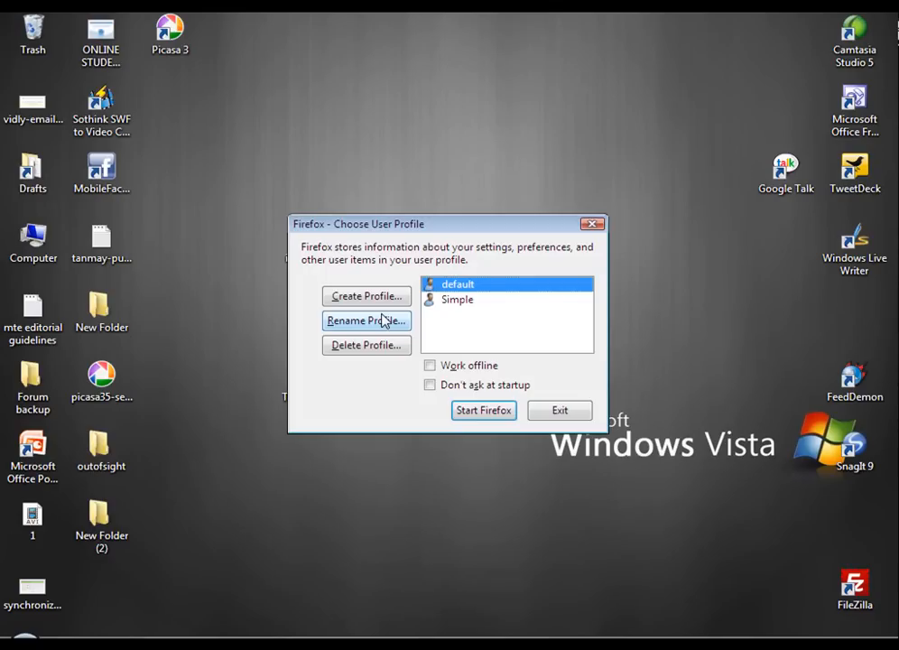
- Start Firefox with the default profile on Google India and show its Bookmarks menu
left_click(484, 409)
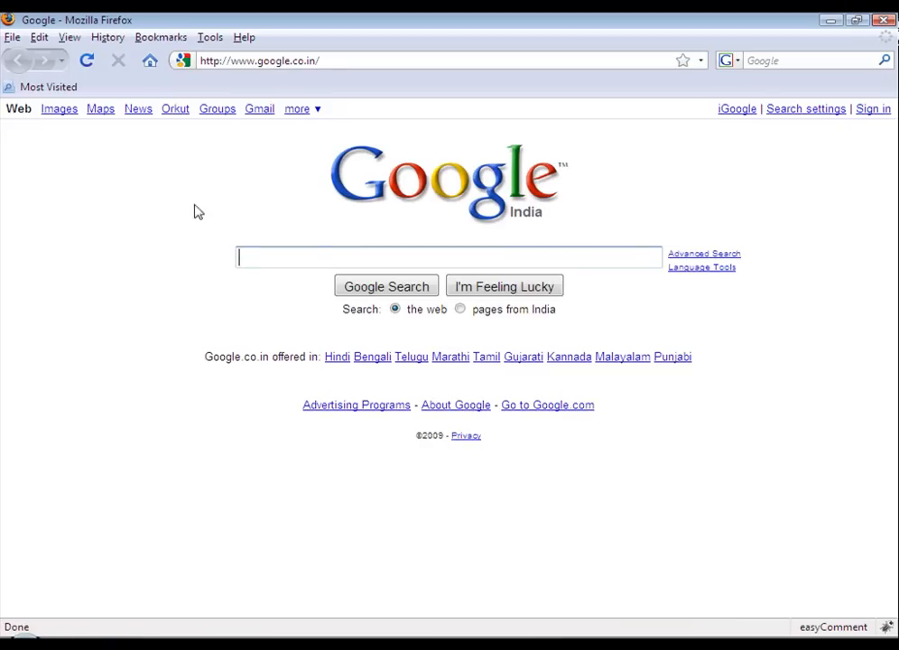
mouse_move(440, 119)
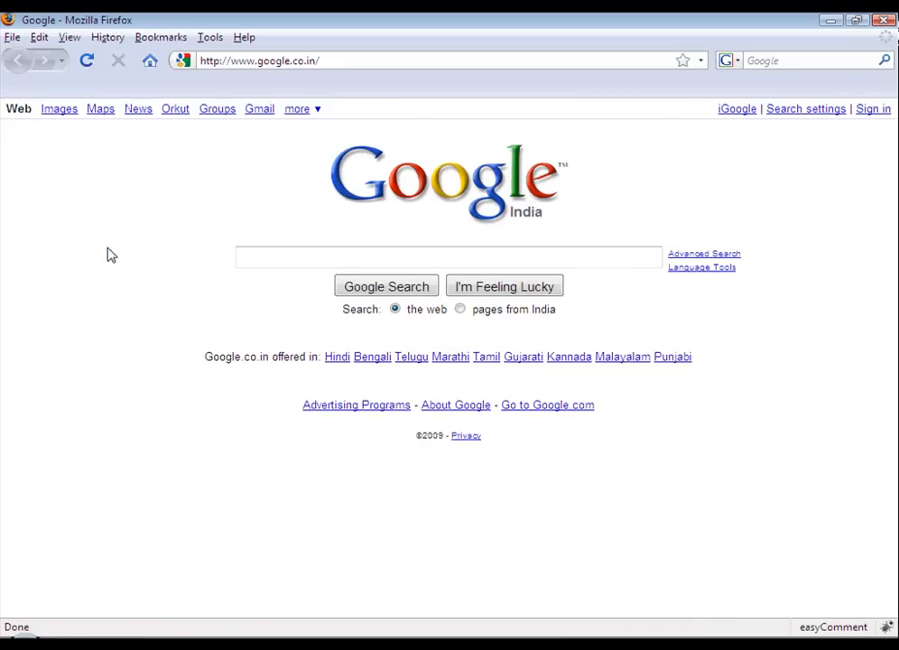
left_click(161, 36)
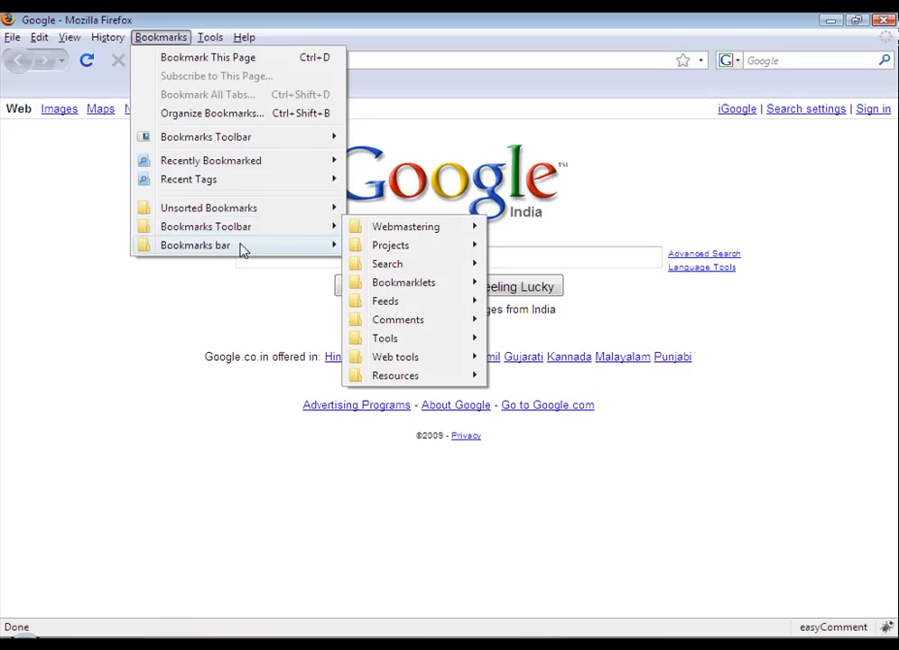
mouse_move(385, 246)
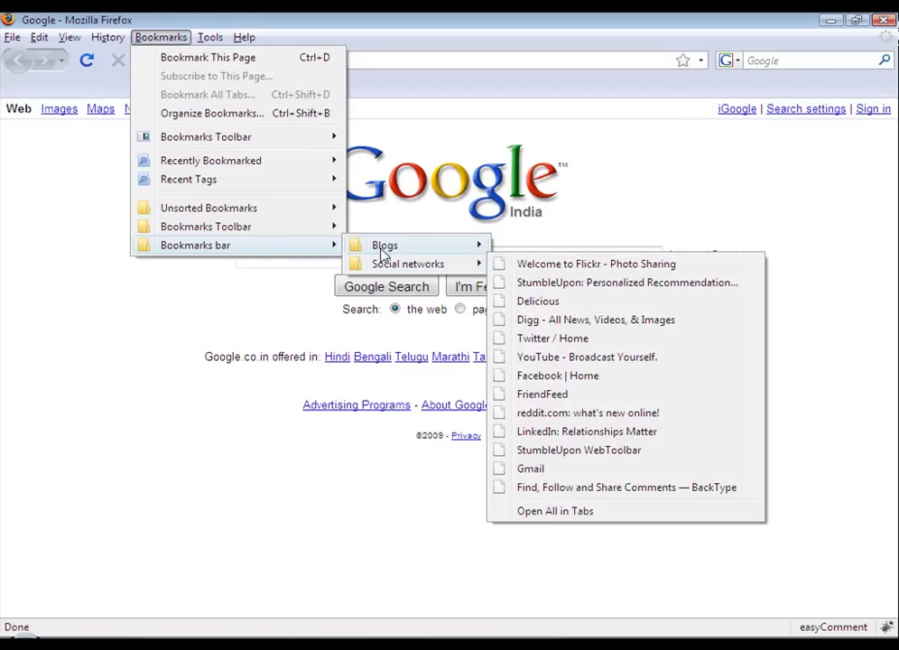
mouse_move(206, 226)
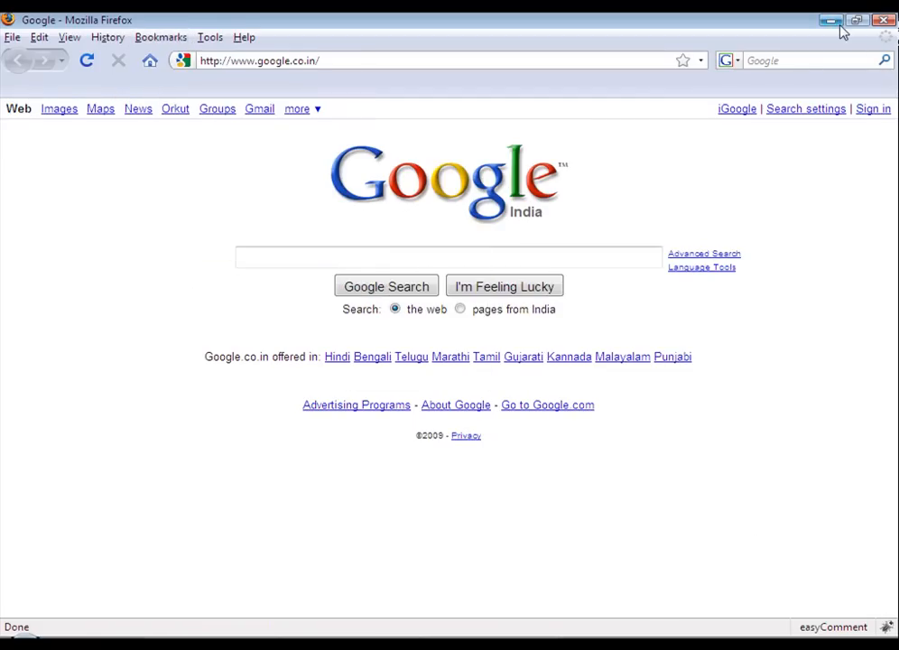
- Close Firefox, launch Chrome to see its Blogs and Social networks folders, then close Chrome
left_click(830, 20)
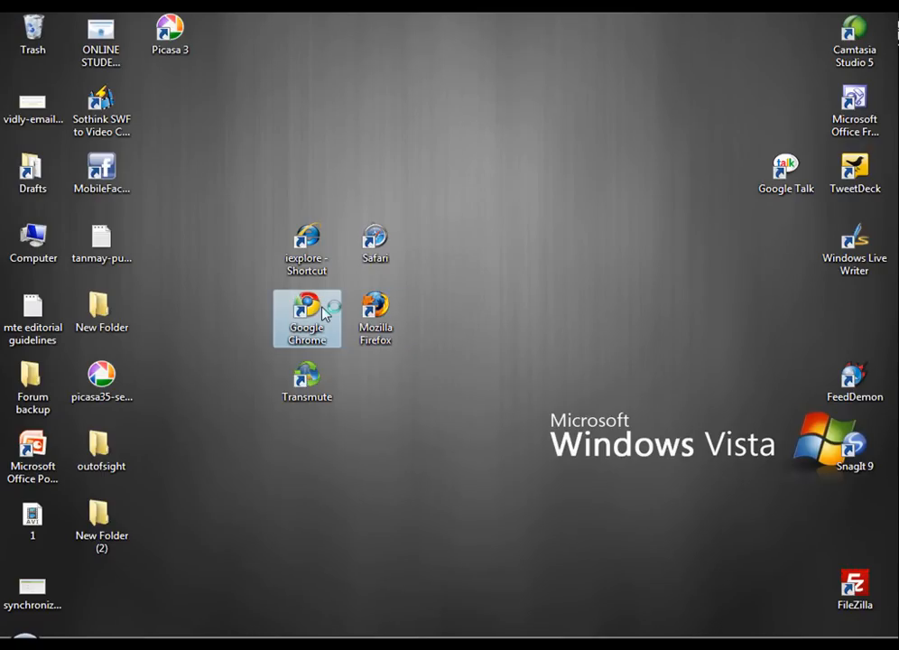
mouse_move(350, 304)
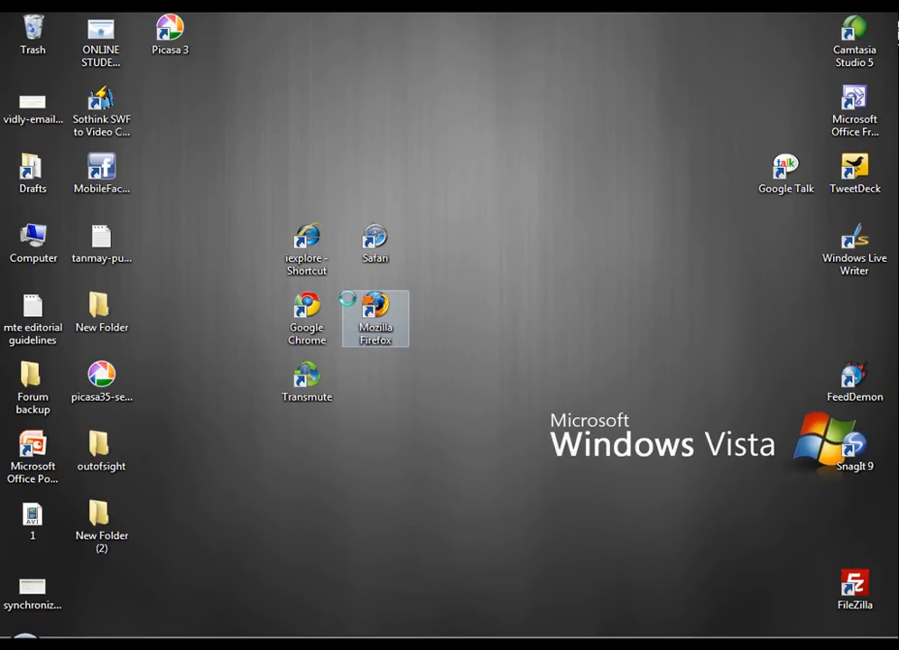
double_click(307, 307)
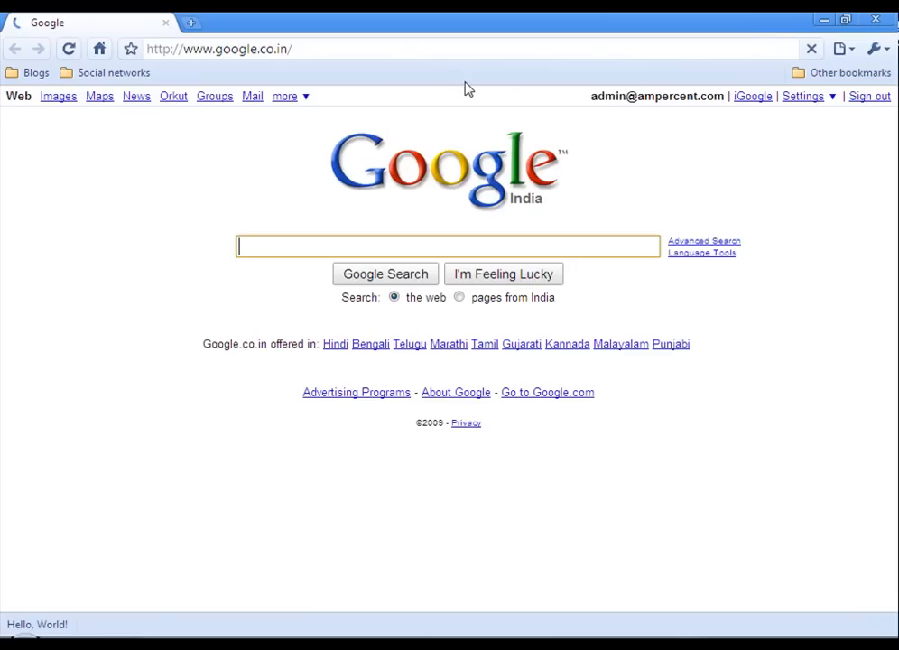
left_click(849, 72)
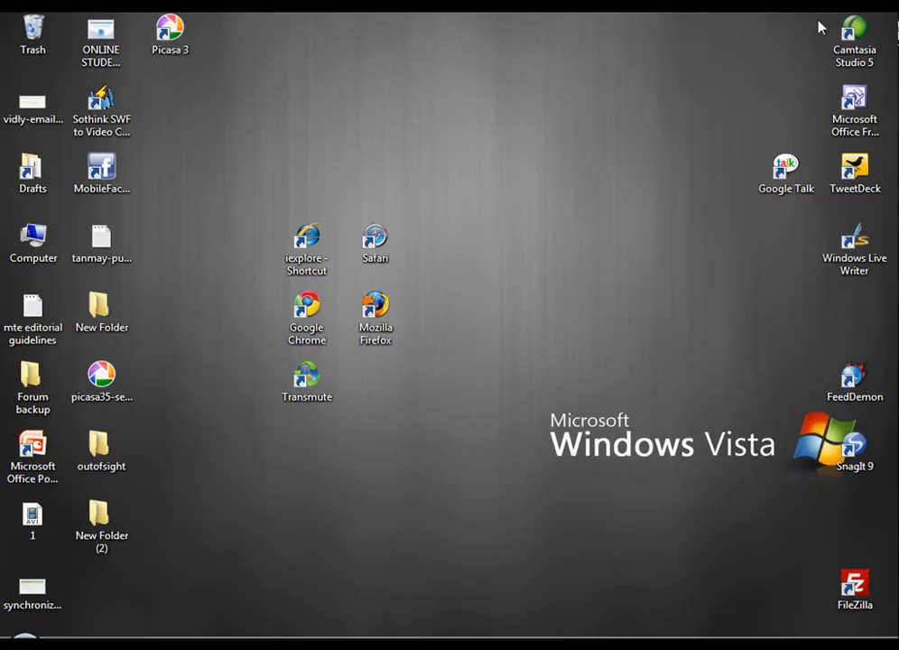
- Relaunch Firefox and show the Bookmarks menu with its Bookmarks Toolbar and Bookmarks bar folders
double_click(376, 316)
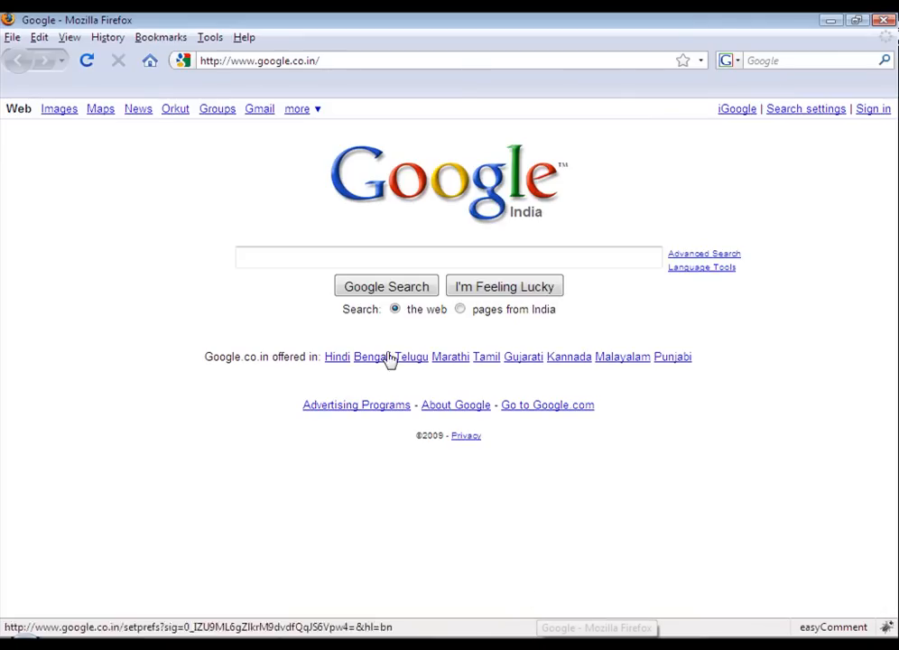
left_click(161, 36)
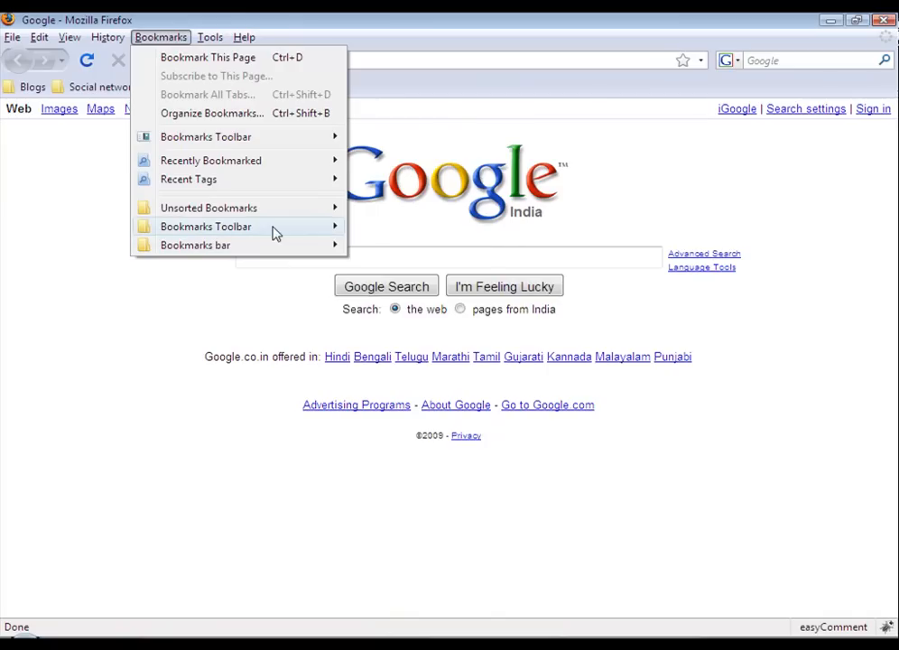
mouse_move(206, 226)
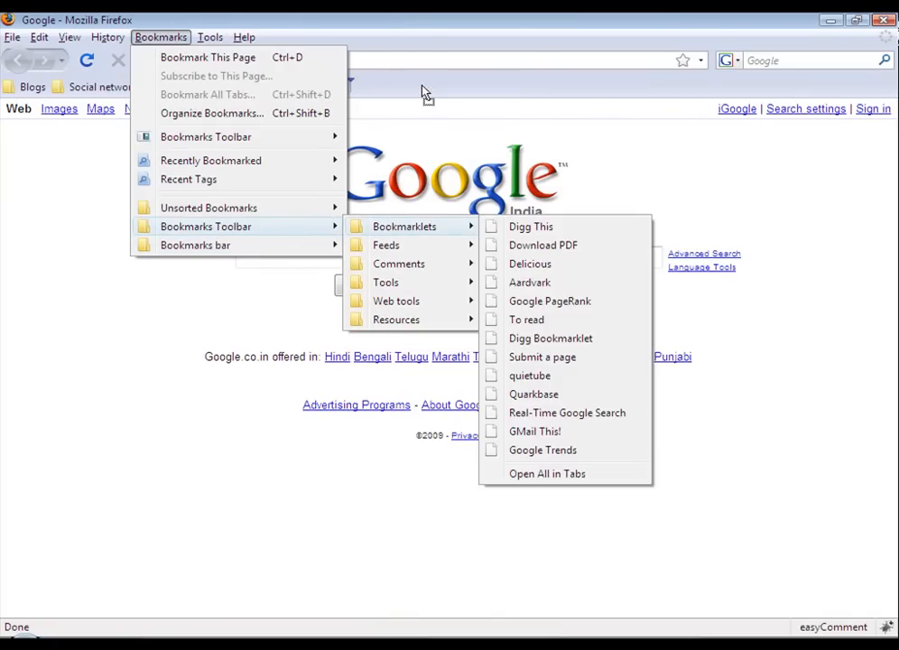
mouse_move(397, 228)
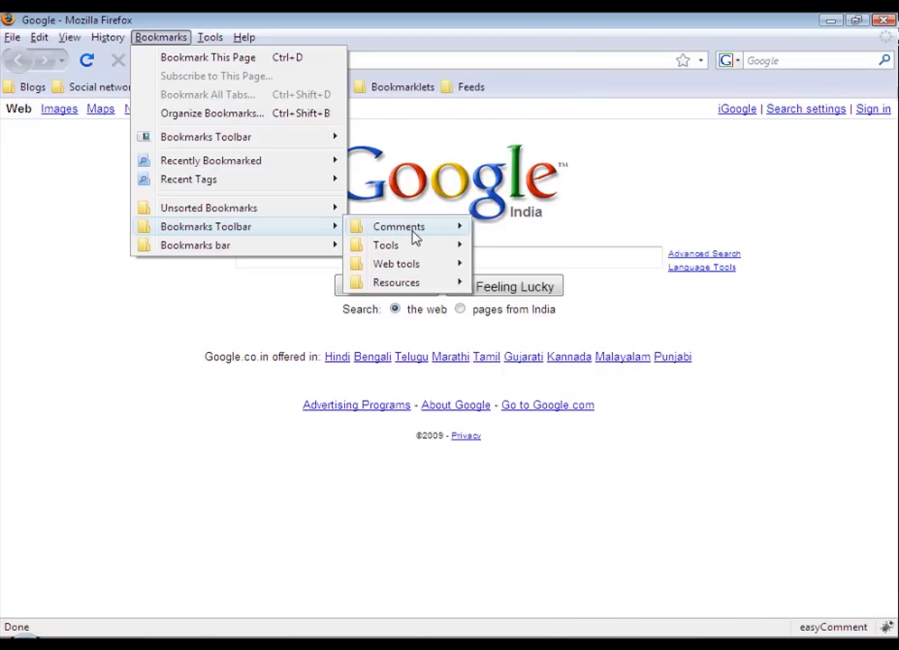
mouse_move(387, 246)
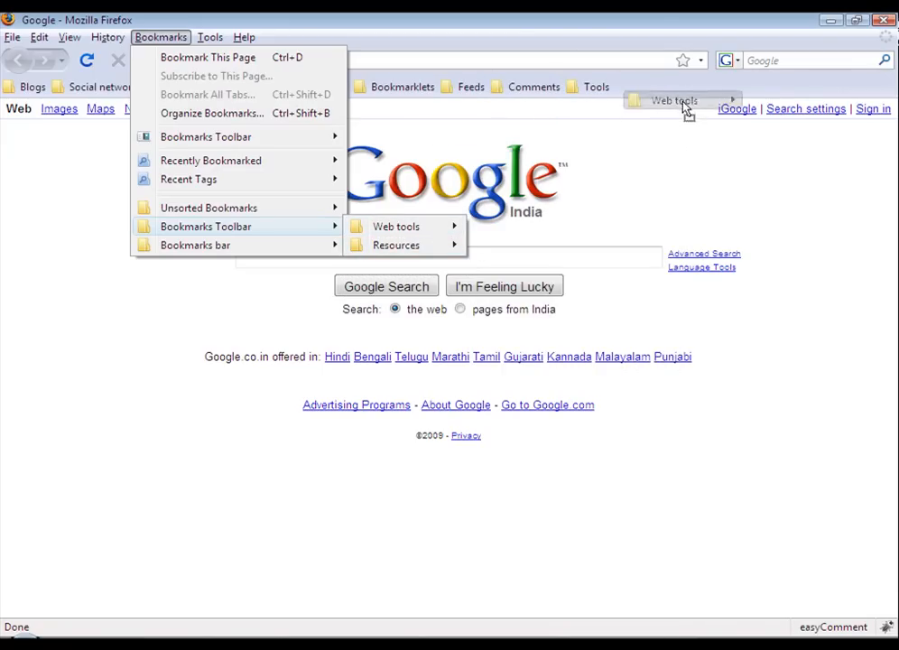
mouse_move(396, 227)
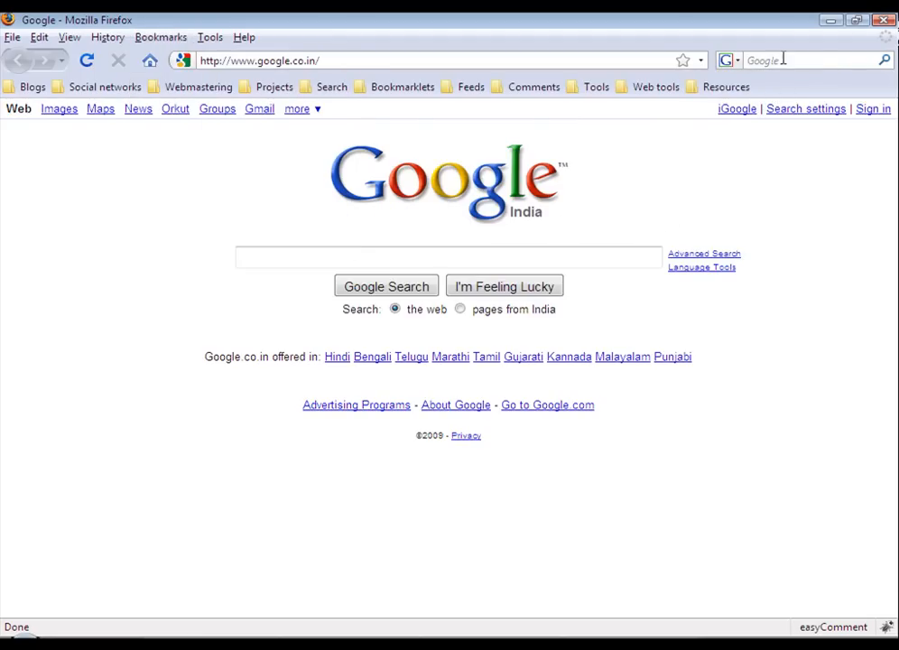
mouse_move(394, 87)
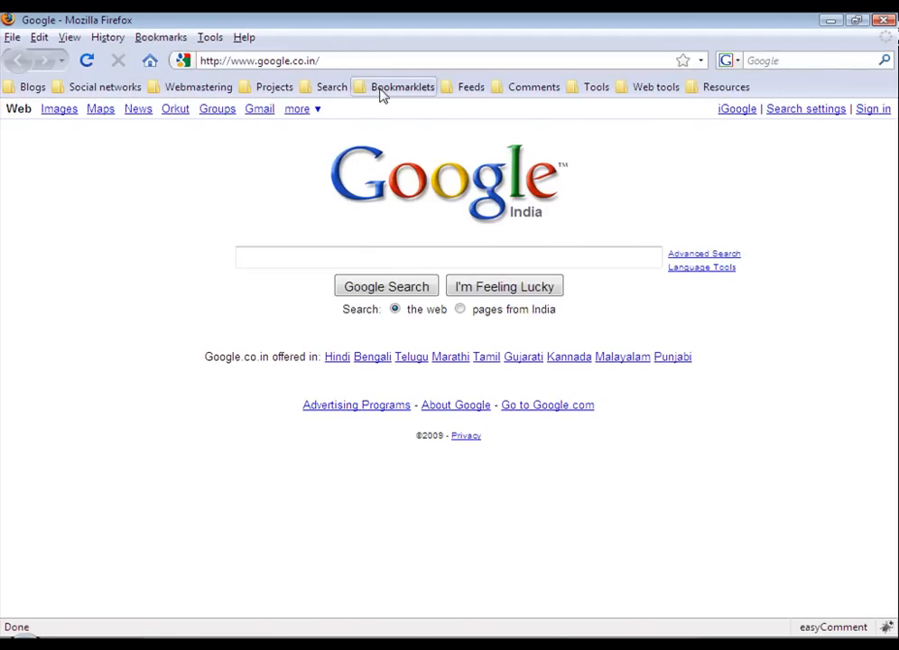
mouse_move(852, 44)
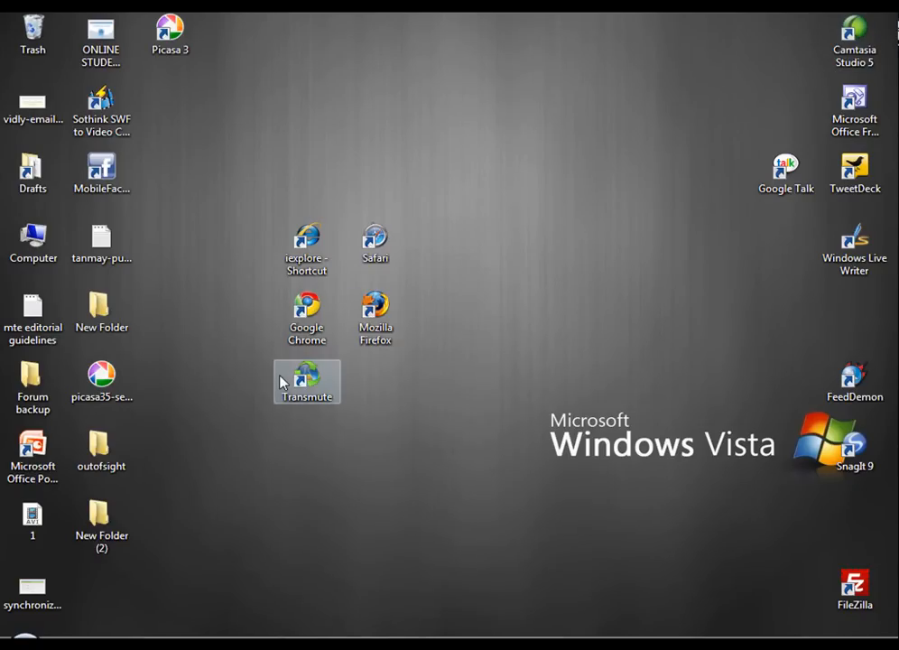
mouse_move(86, 365)
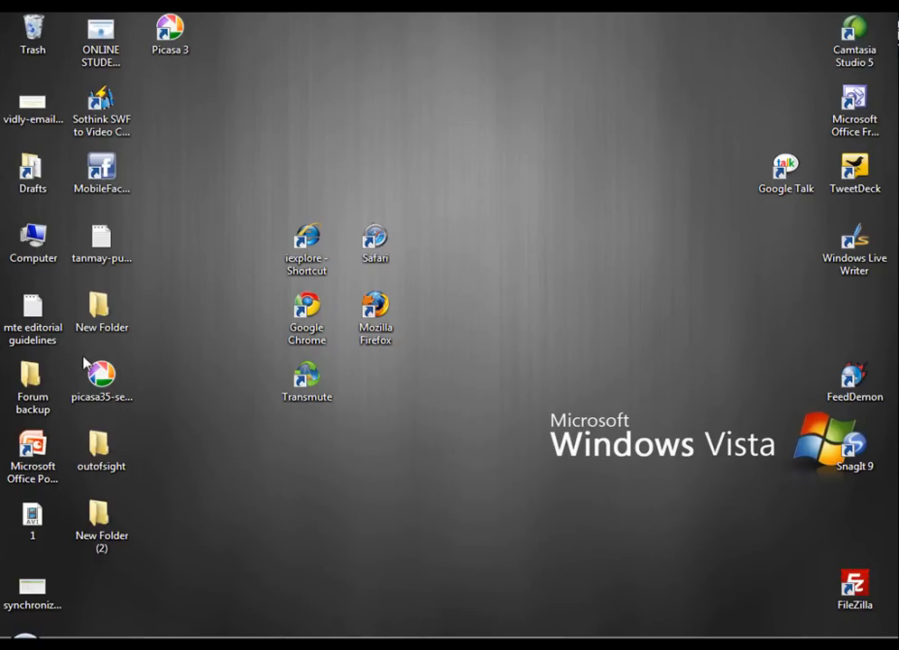
mouse_move(199, 368)
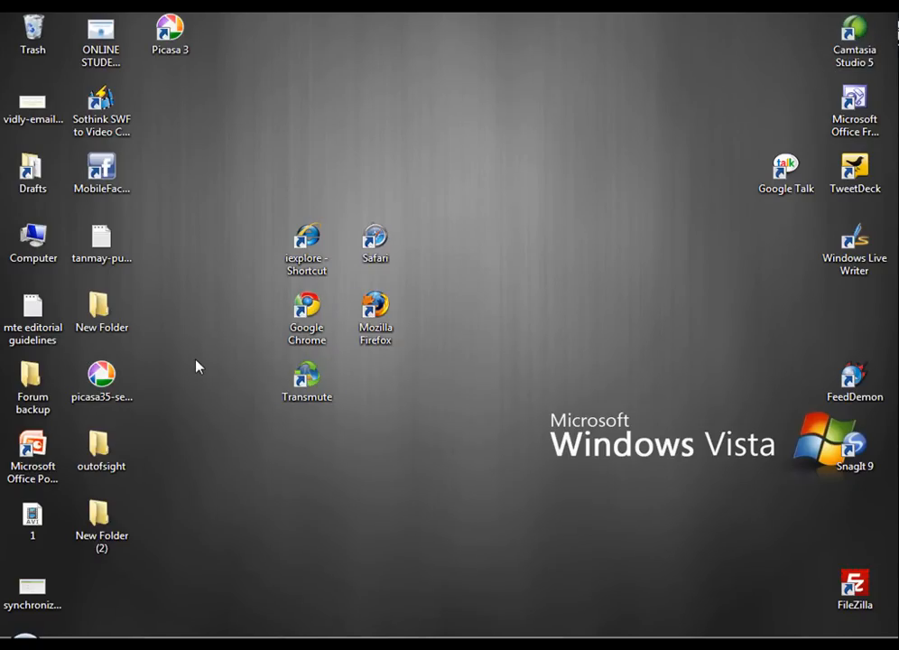
mouse_move(226, 449)
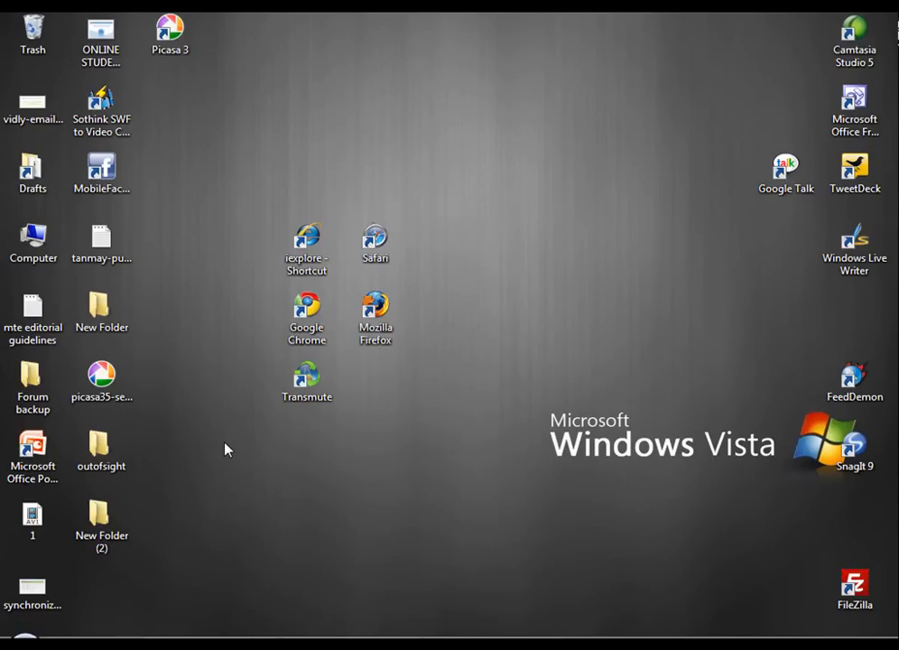
mouse_move(303, 455)
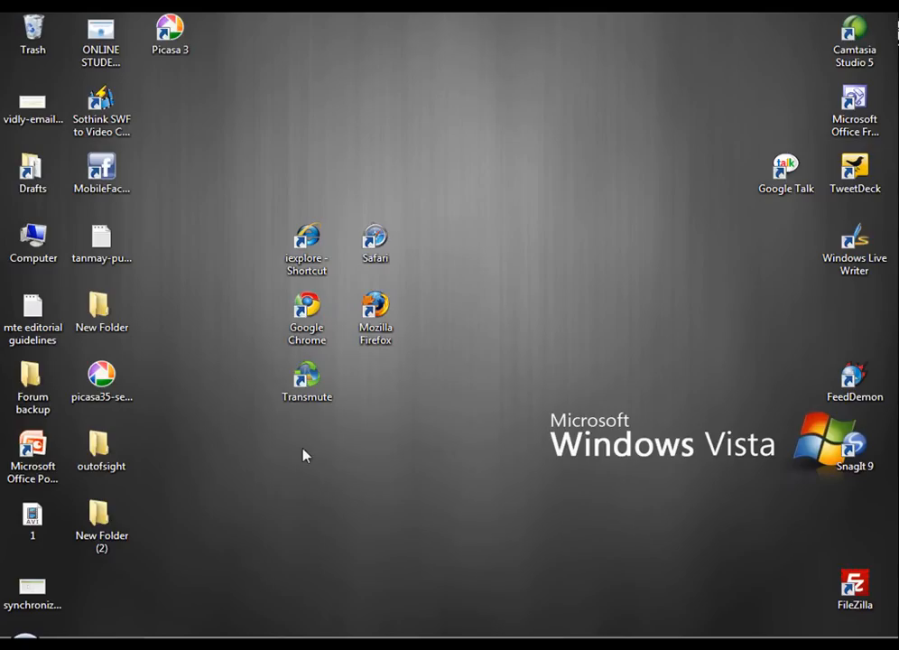
- In maximized Chrome, search 'google bookmark', go to Google Bookmarks, then bring up Options for sync
double_click(307, 311)
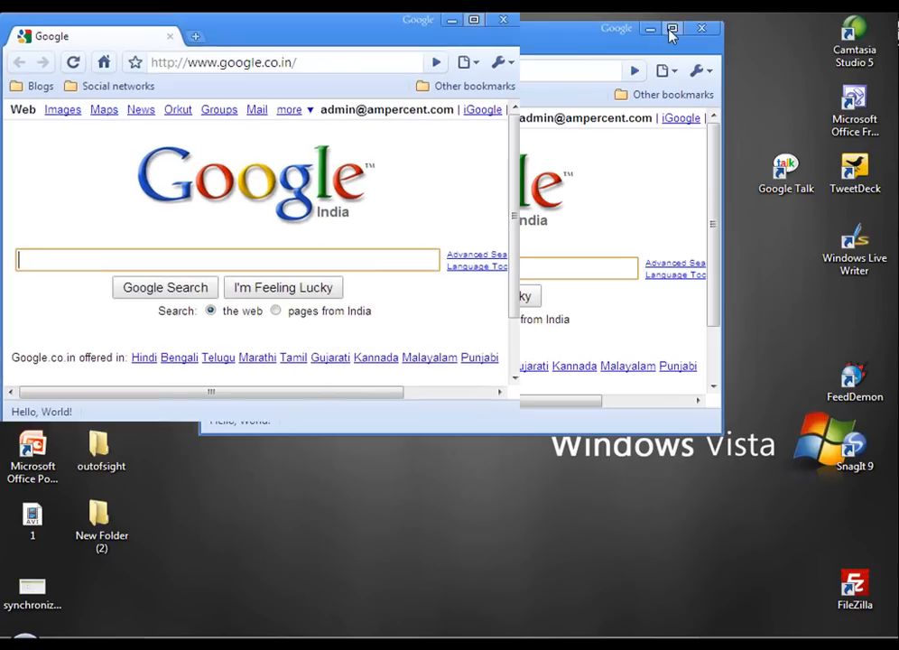
left_click(672, 28)
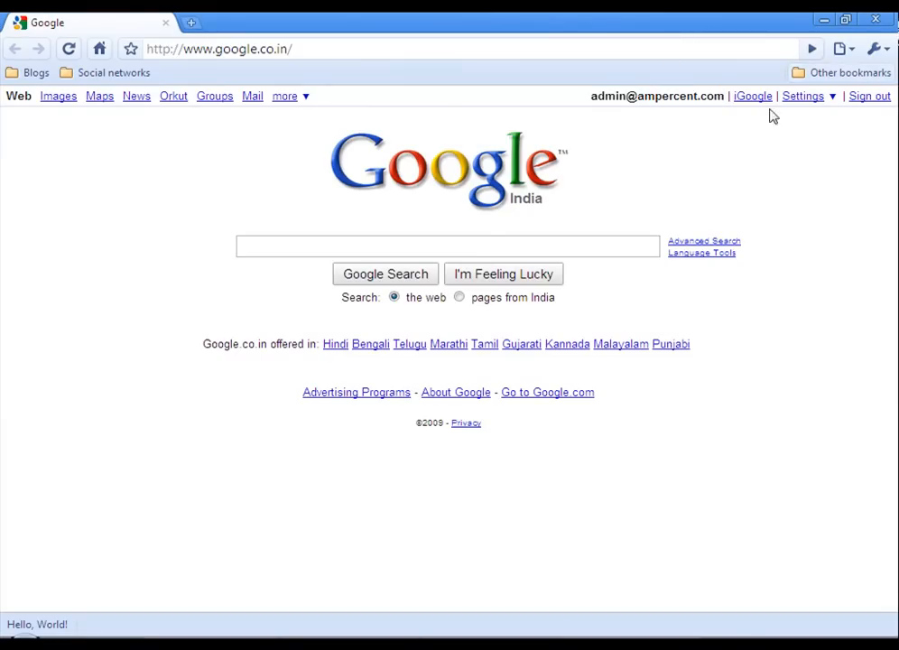
type("g")
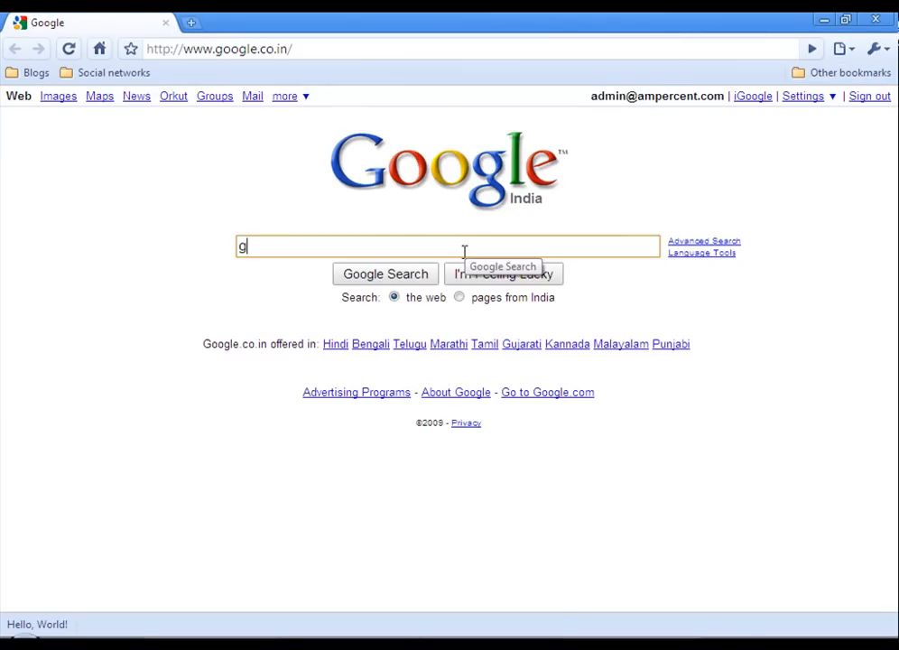
type("oogle b")
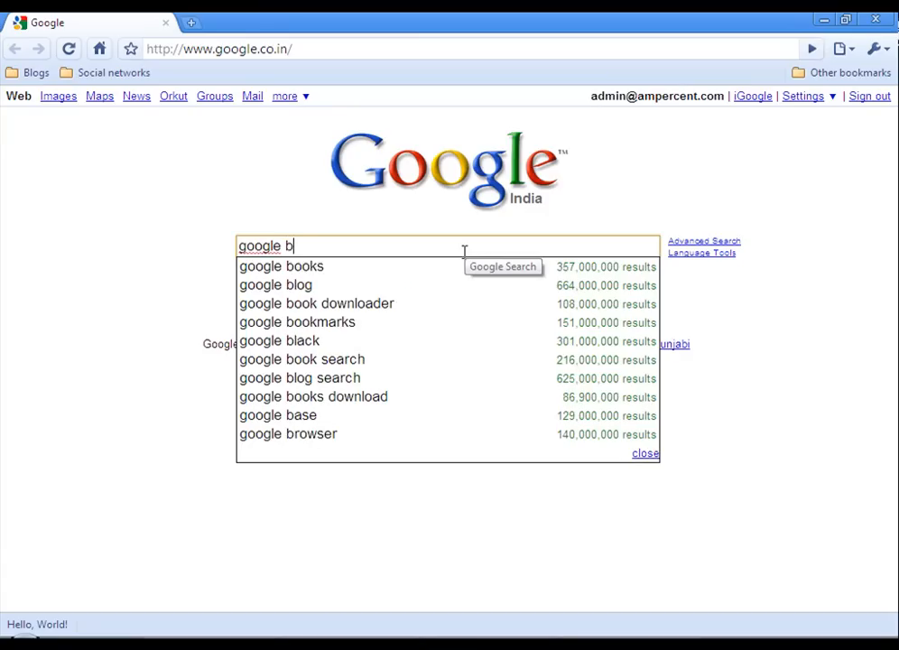
type("ook")
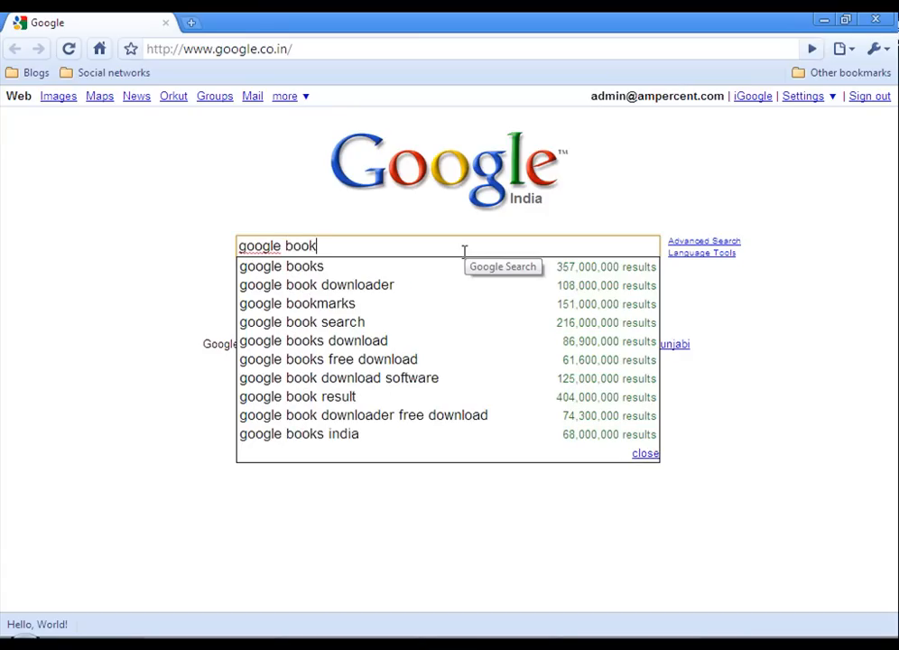
type("mark")
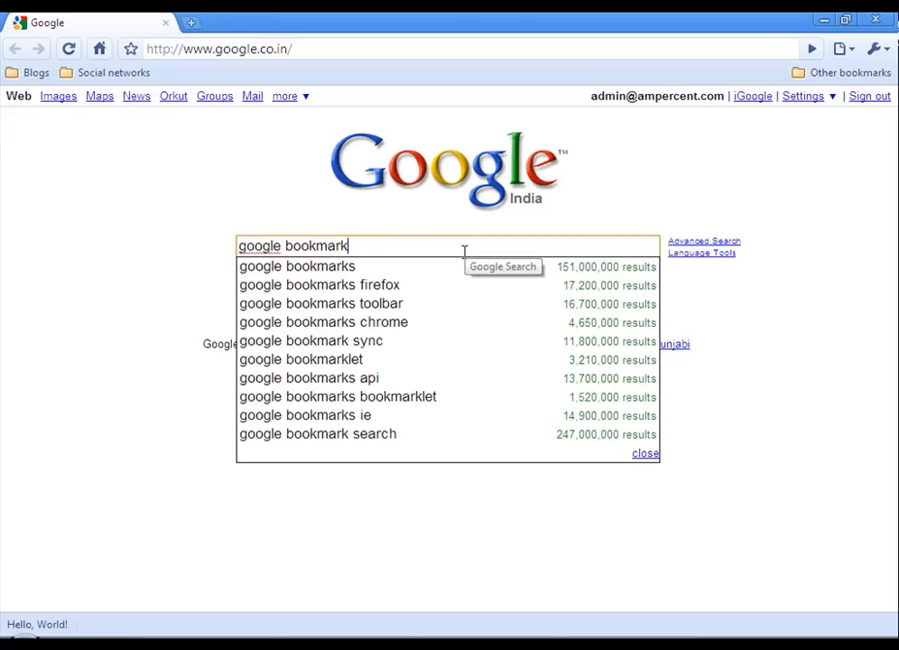
left_click(296, 265)
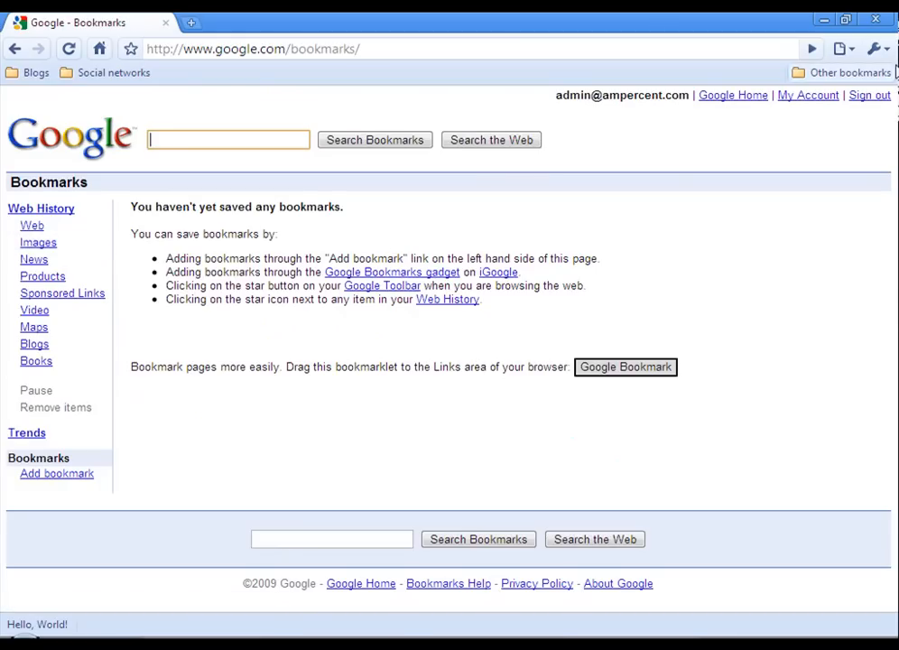
left_click(877, 49)
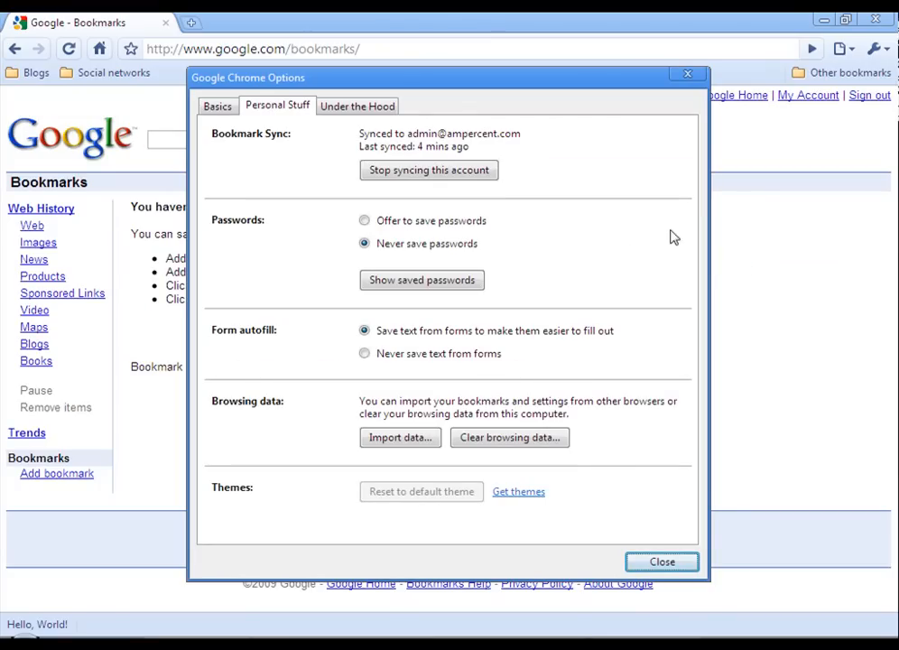
mouse_move(218, 141)
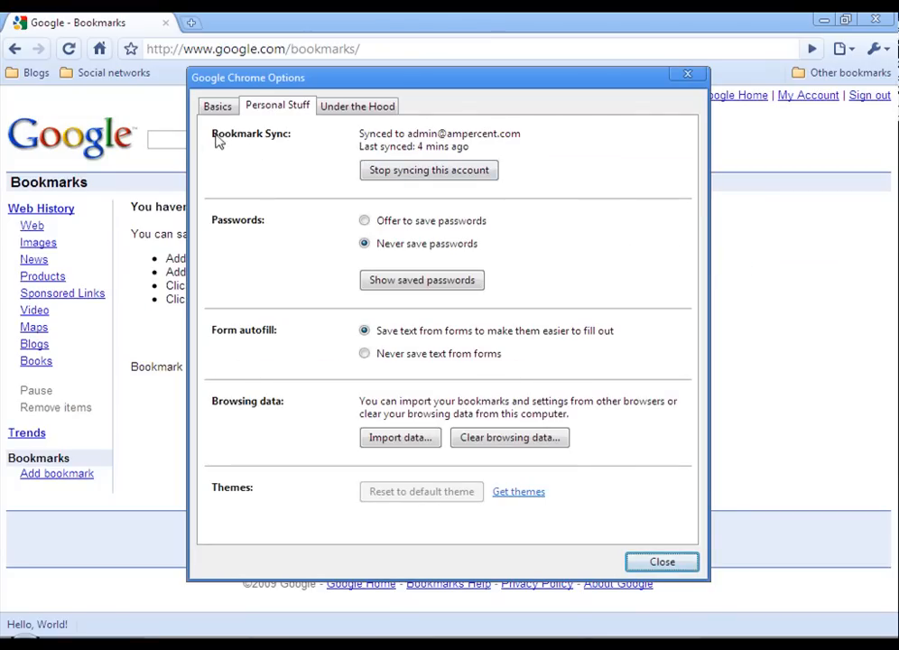
mouse_move(300, 140)
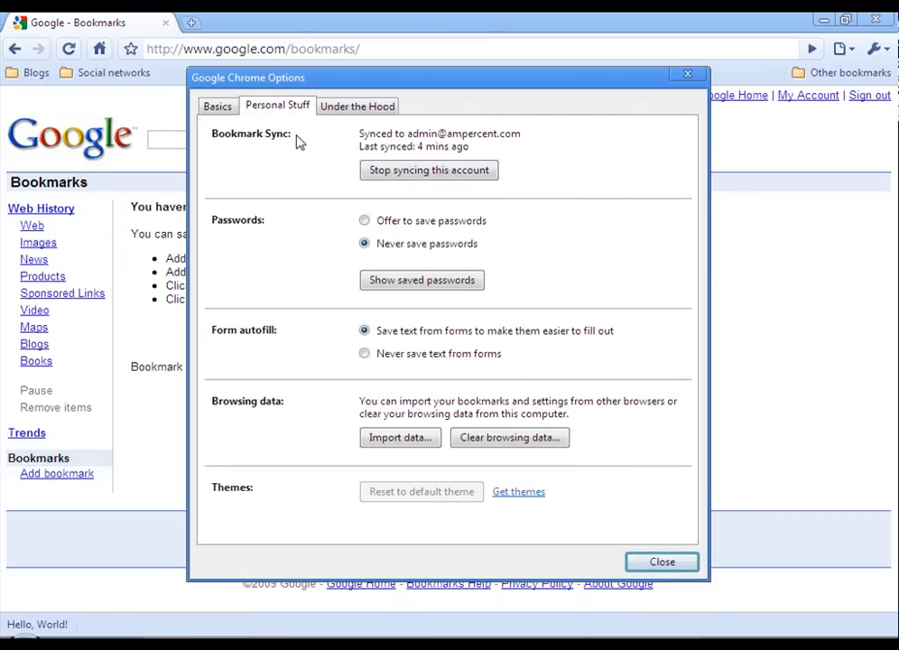
mouse_move(433, 146)
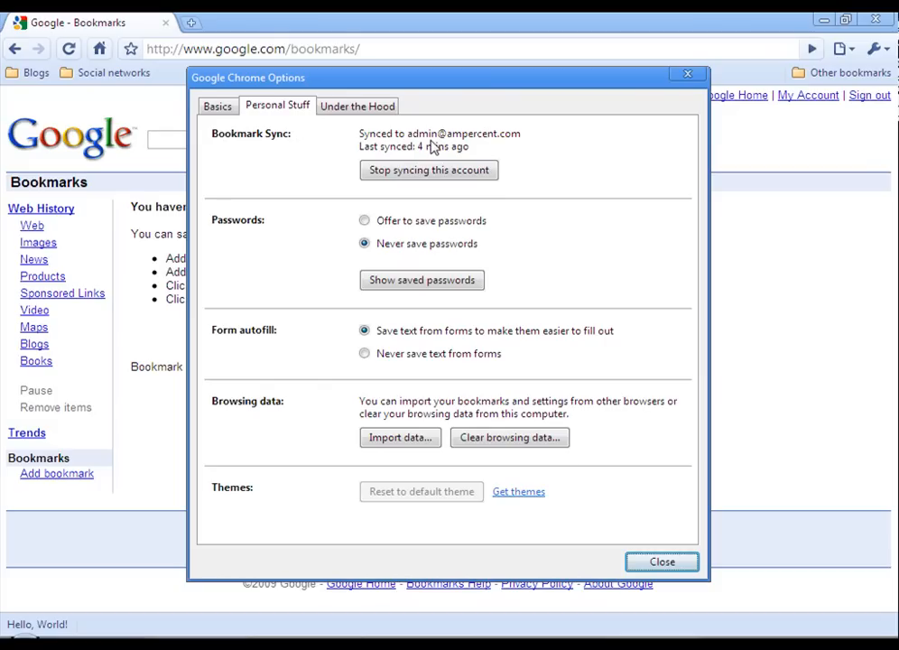